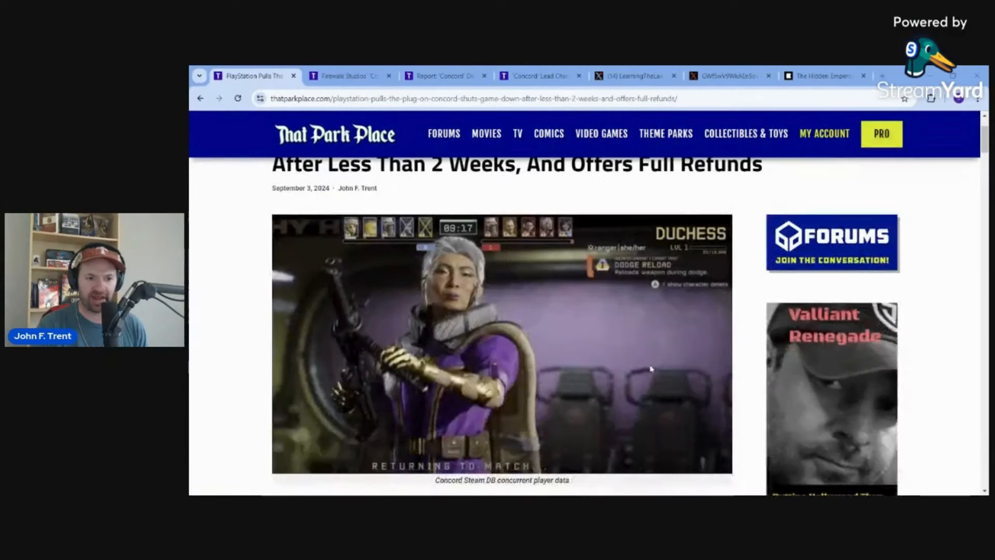
Step: Scroll the Concord shutdown article down to the studio's statement on offline servers and full refunds
scroll("down", 3)
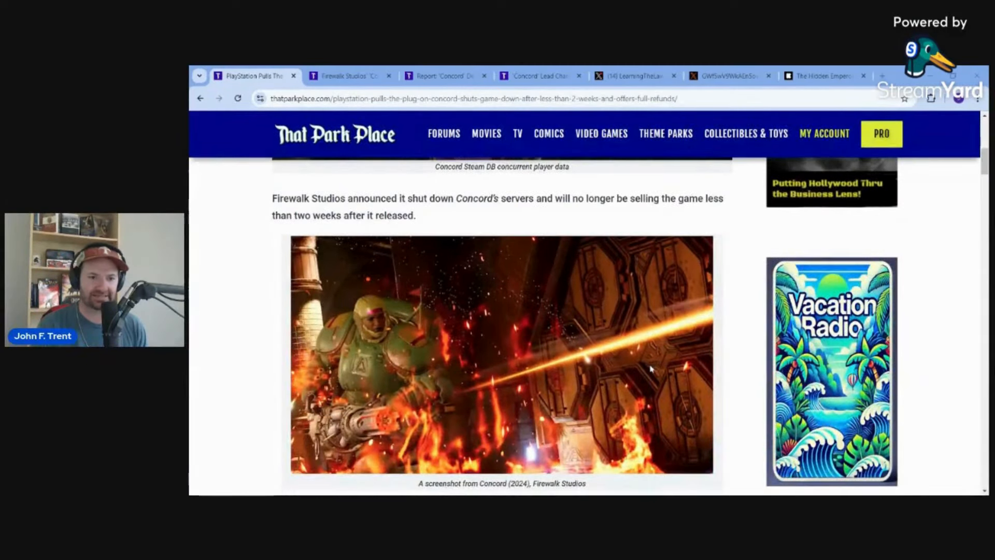
scroll("down", 3)
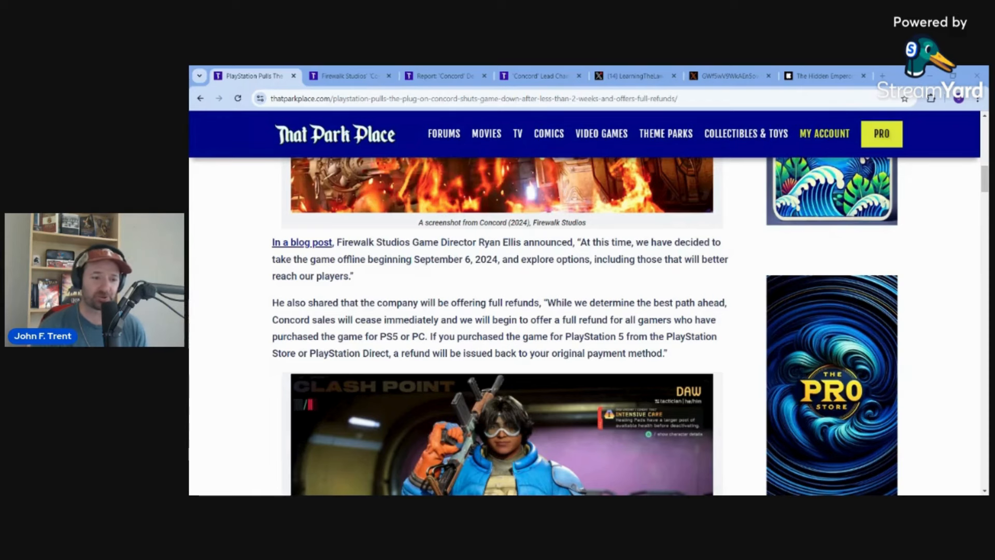
Step: Scroll past the Kabrutus tweet to the Playable Tank and Mangalawyer posts mocking Concord's characters
scroll("down", 3)
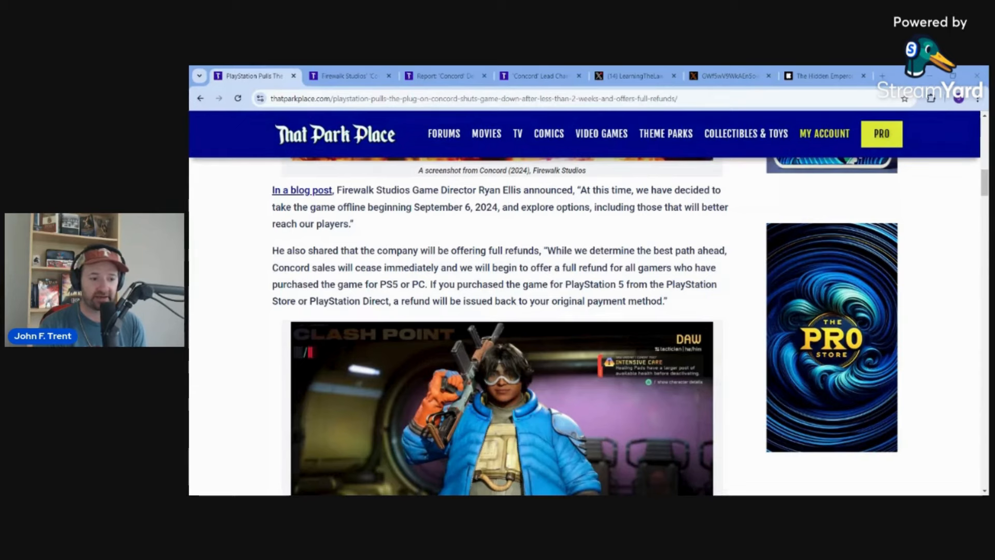
scroll("down", 3)
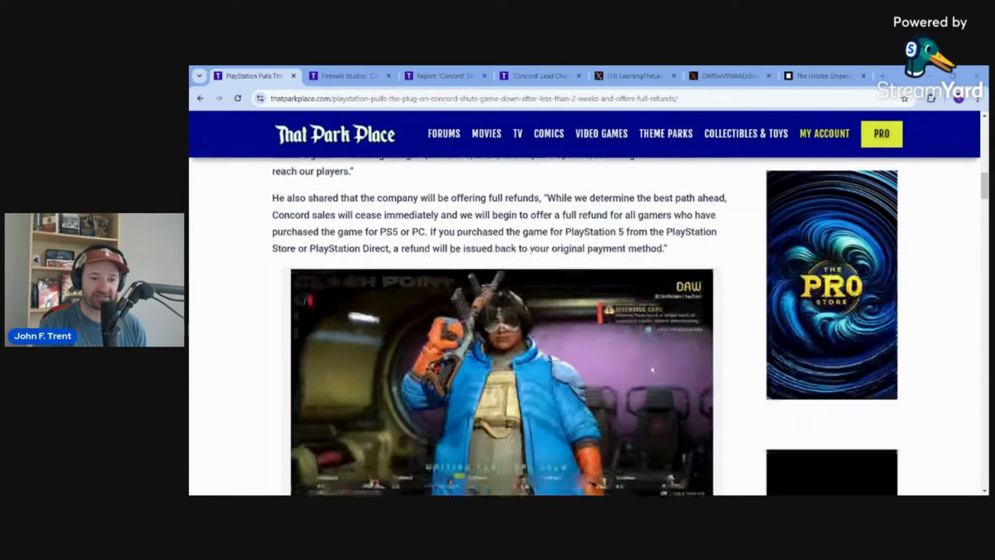
scroll("down", 3)
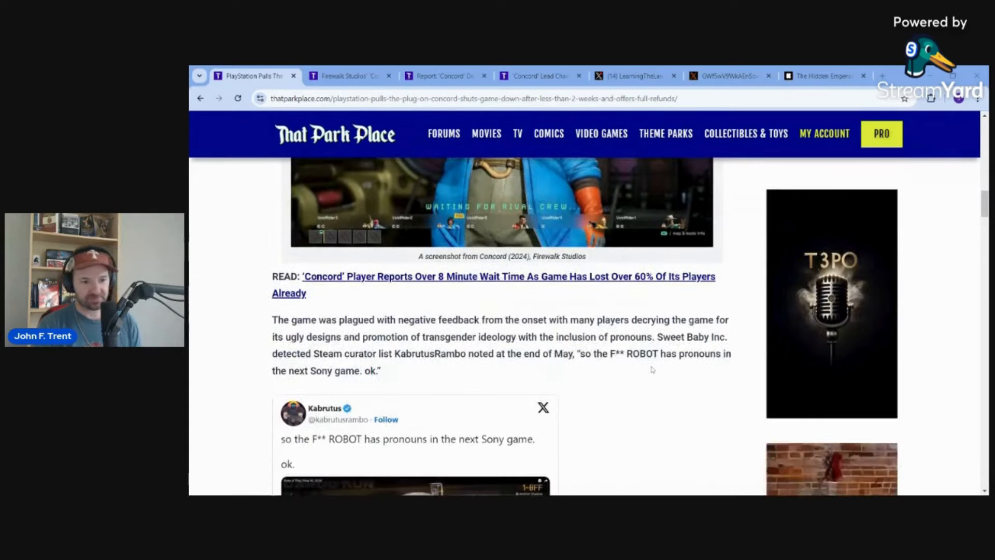
scroll("down", 3)
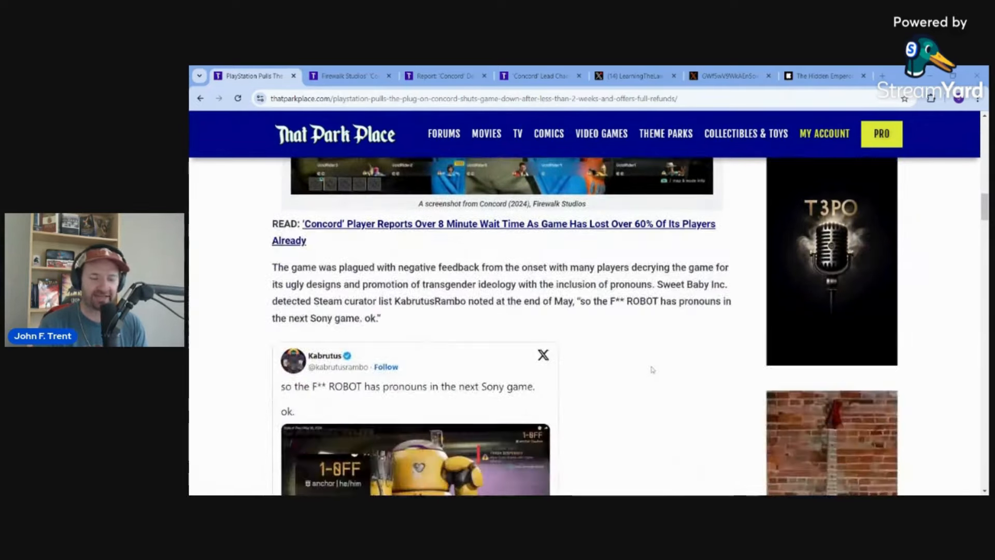
scroll("down", 3)
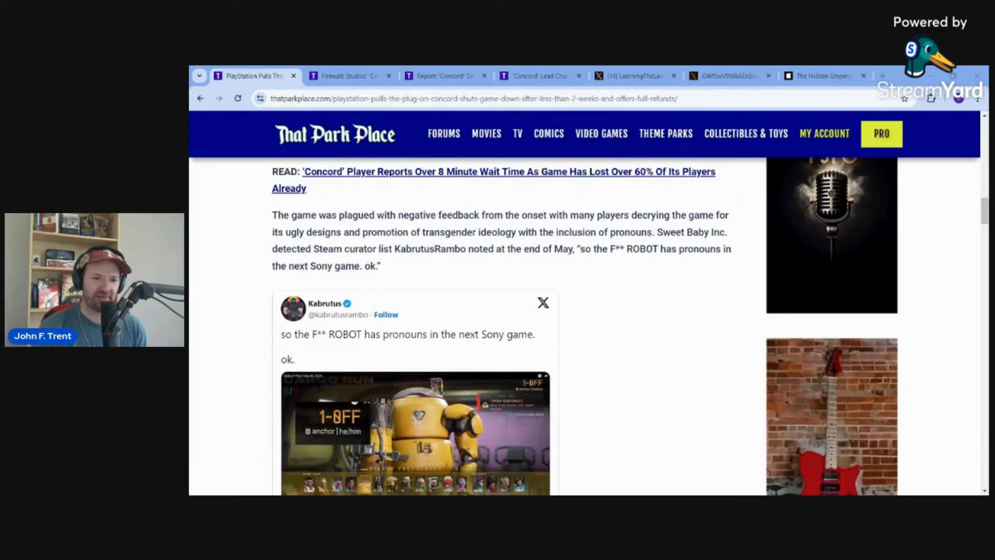
scroll("down", 3)
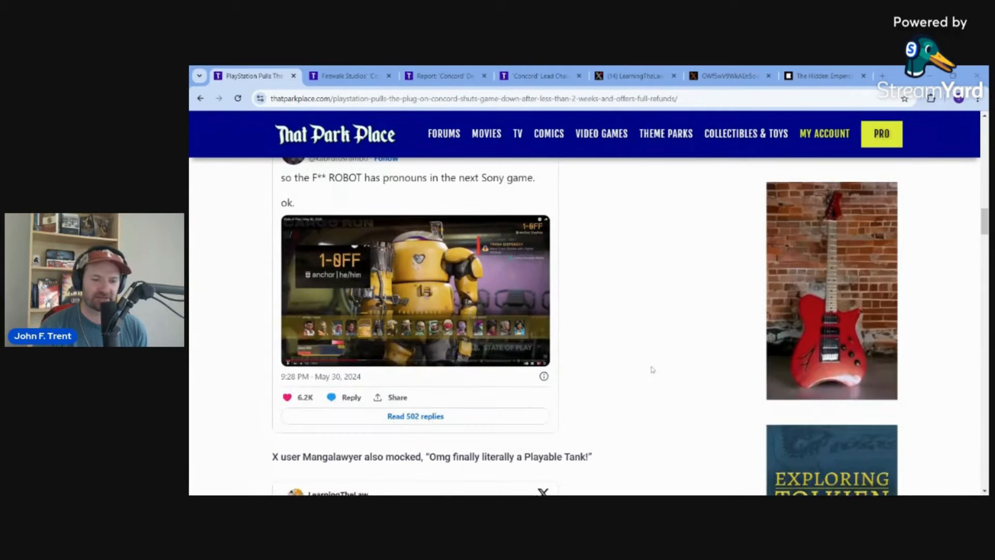
scroll("up", 3)
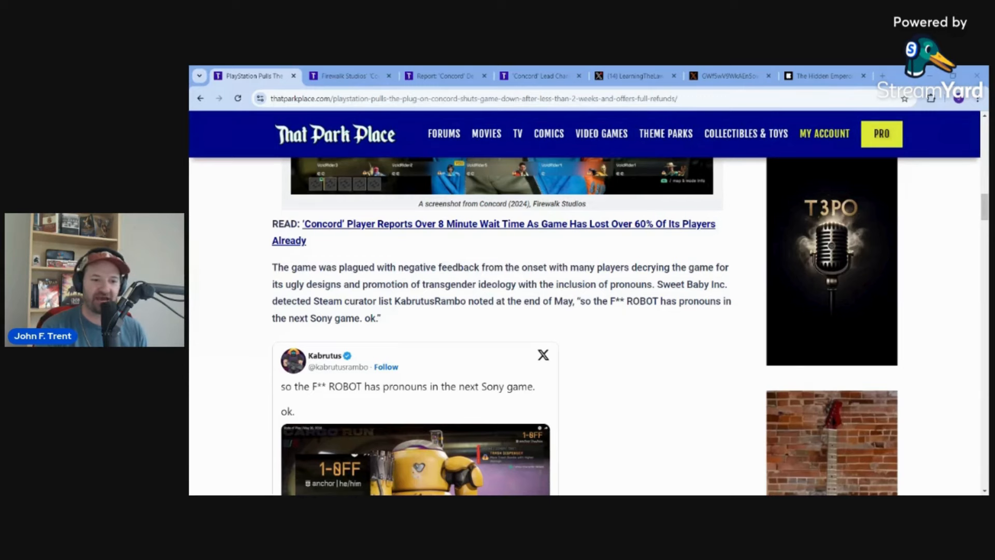
scroll("down", 3)
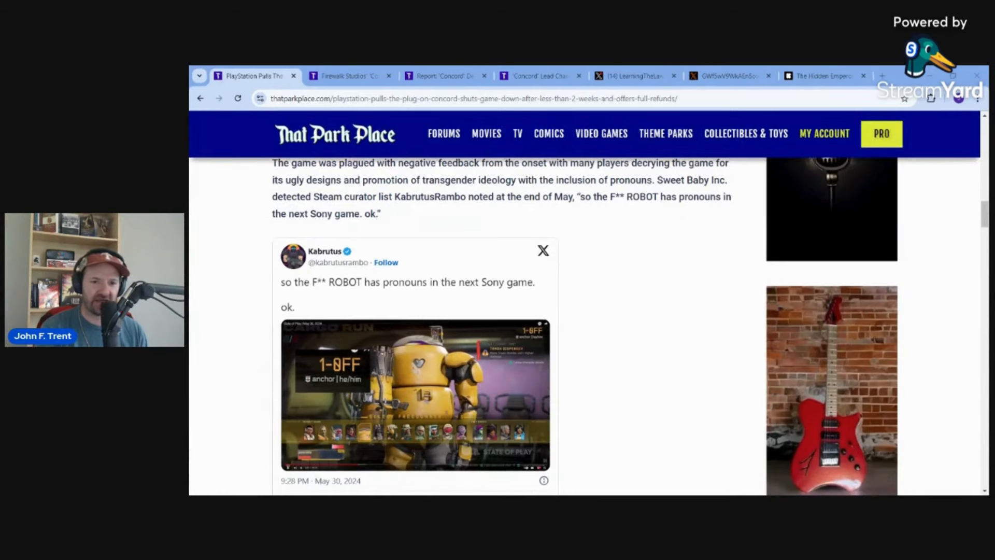
scroll("down", 3)
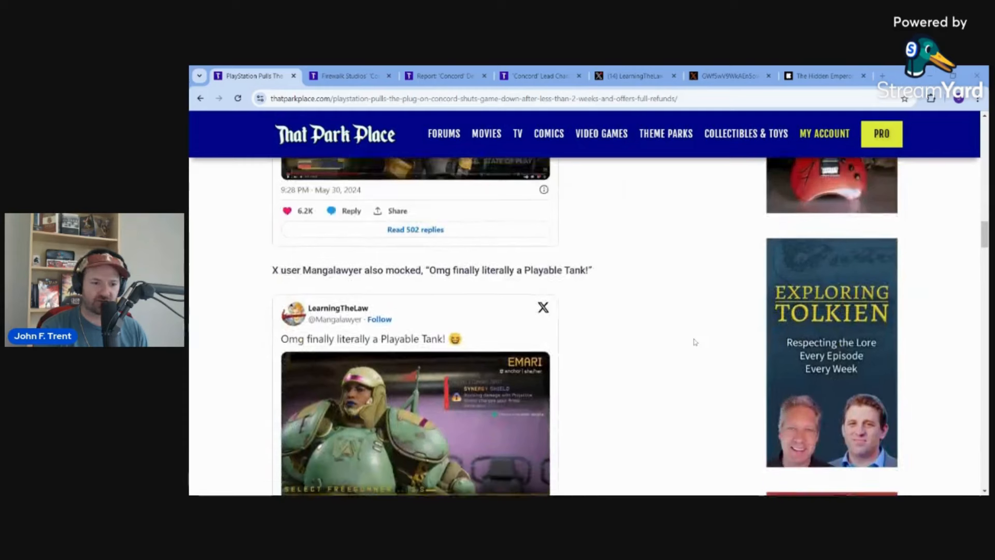
Step: Scroll past the embedded tweets to Kim Kreines' quotes dismissing criticism of the trailer
scroll("down", 3)
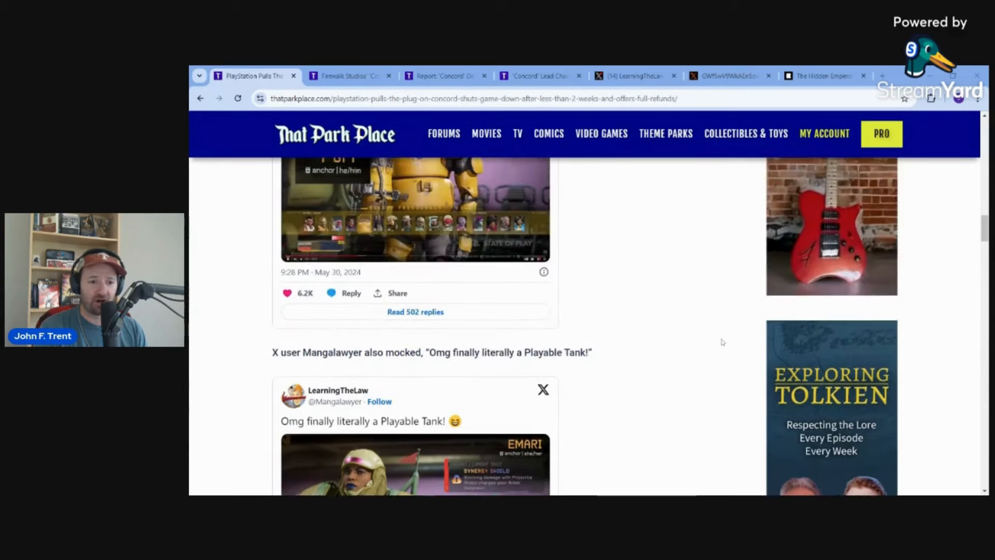
scroll("down", 3)
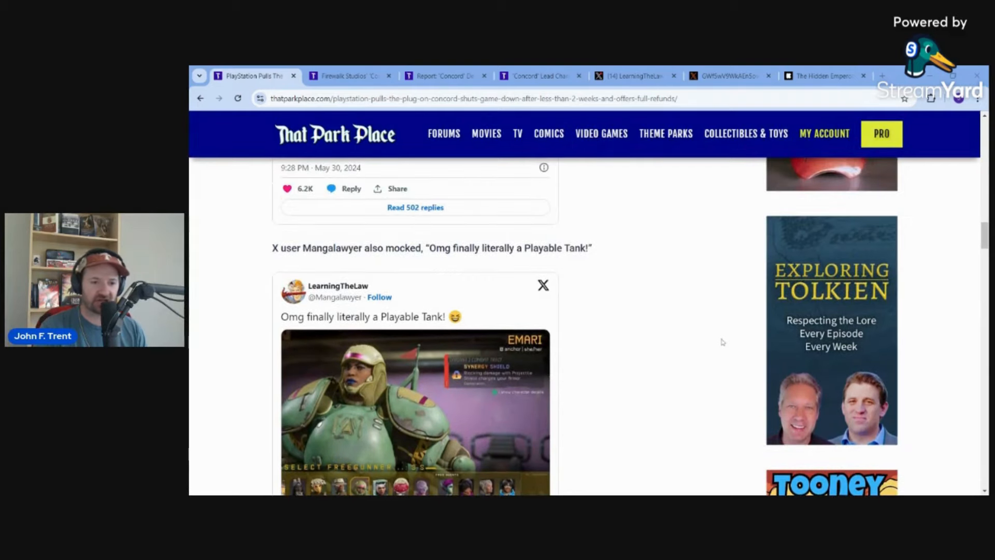
scroll("down", 3)
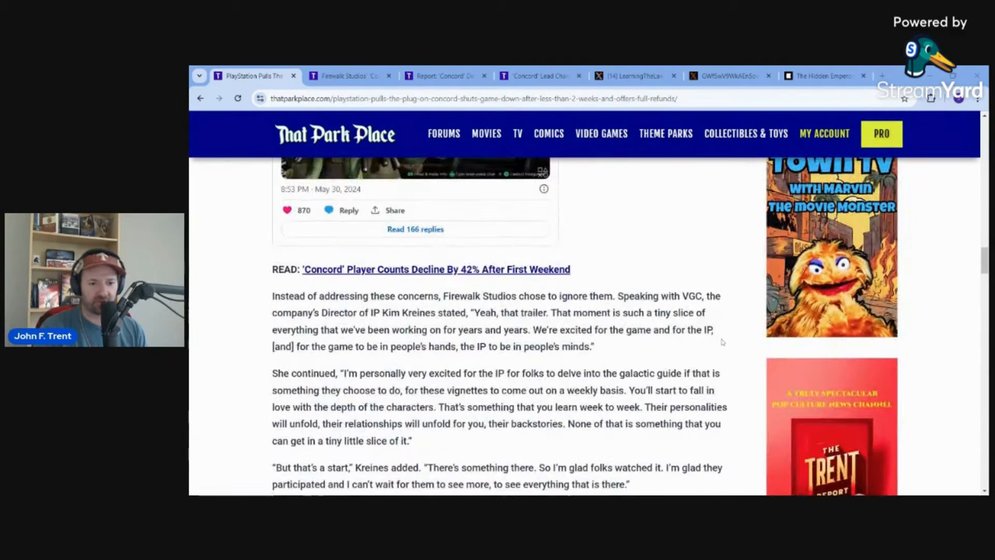
Step: Scroll past the VGC interview video to the Steam chart showing a 1,124-player Early Access peak
scroll("down", 3)
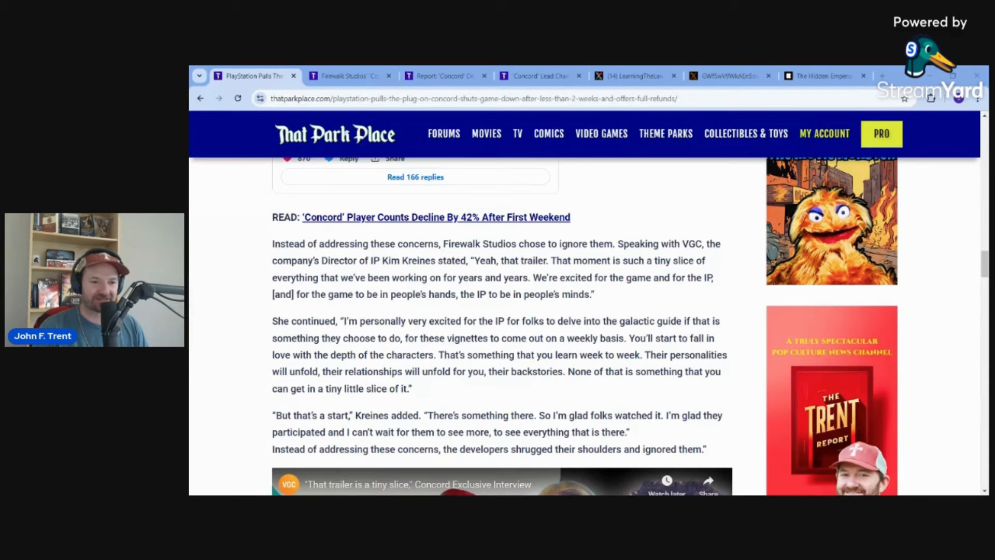
scroll("down", 3)
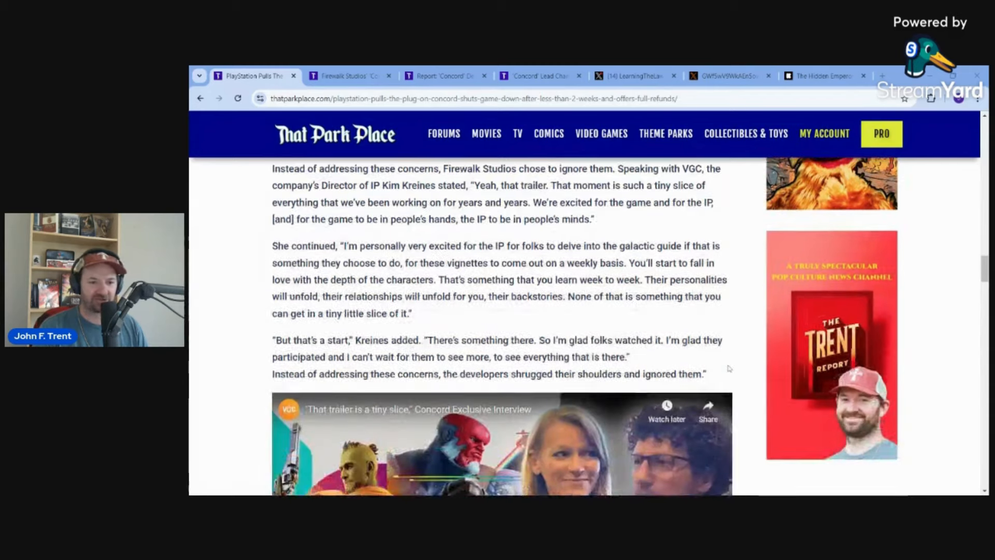
scroll("down", 3)
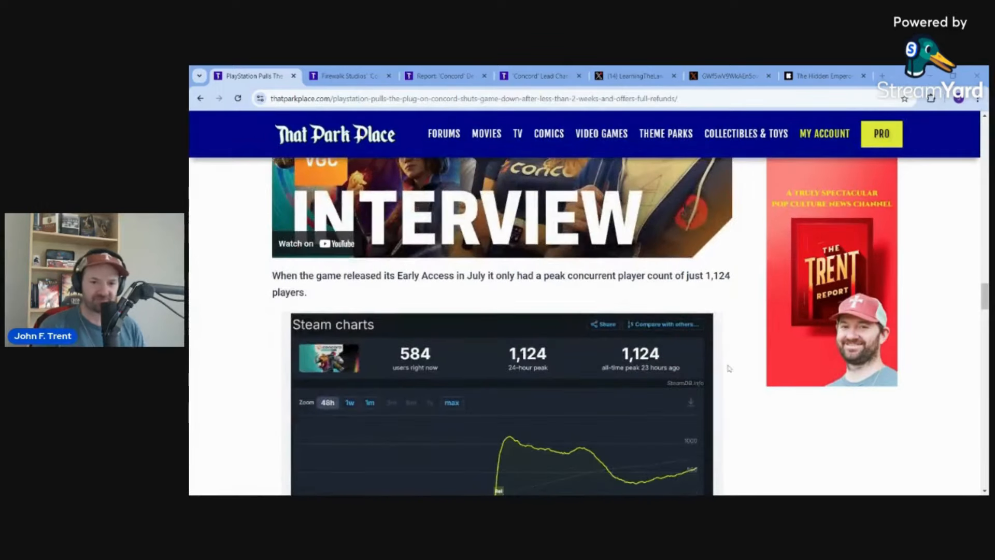
Step: Scroll past the 2,388 Open Beta chart to True Trophies' 8.1% PlayStation player drop
scroll("down", 3)
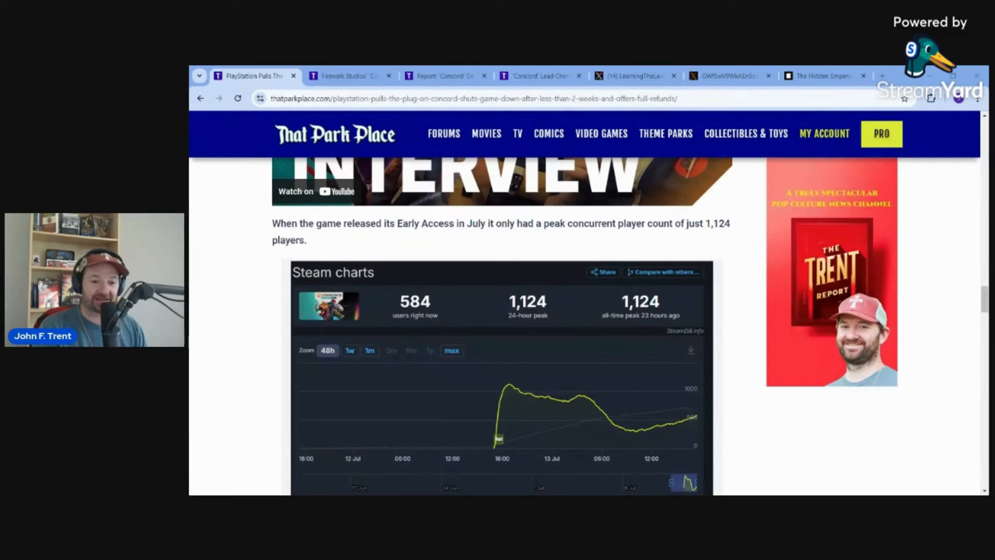
scroll("down", 3)
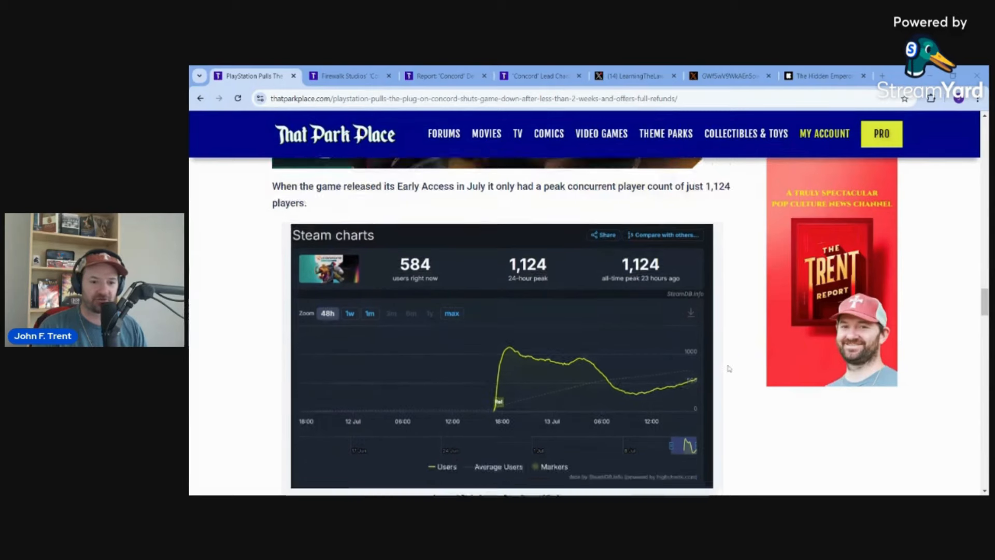
scroll("down", 3)
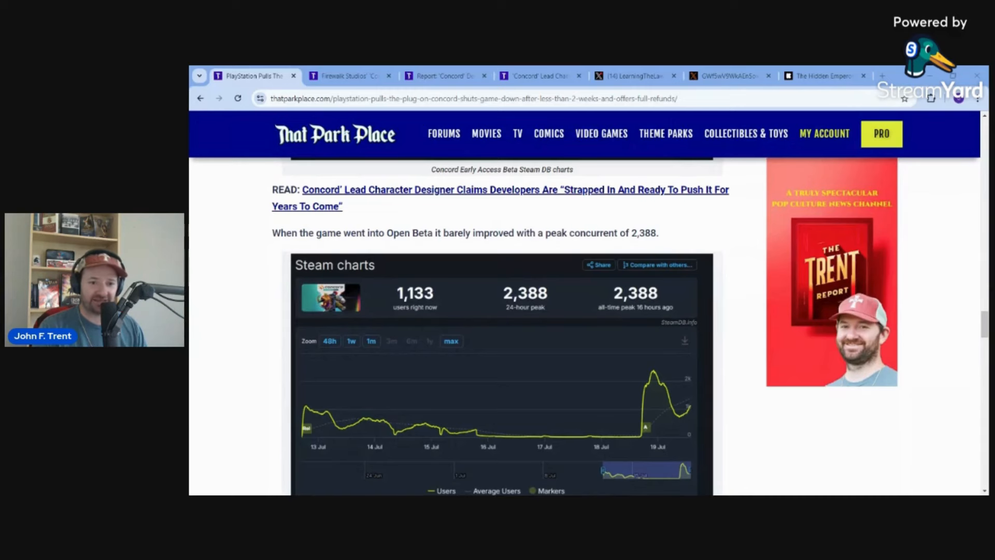
scroll("down", 3)
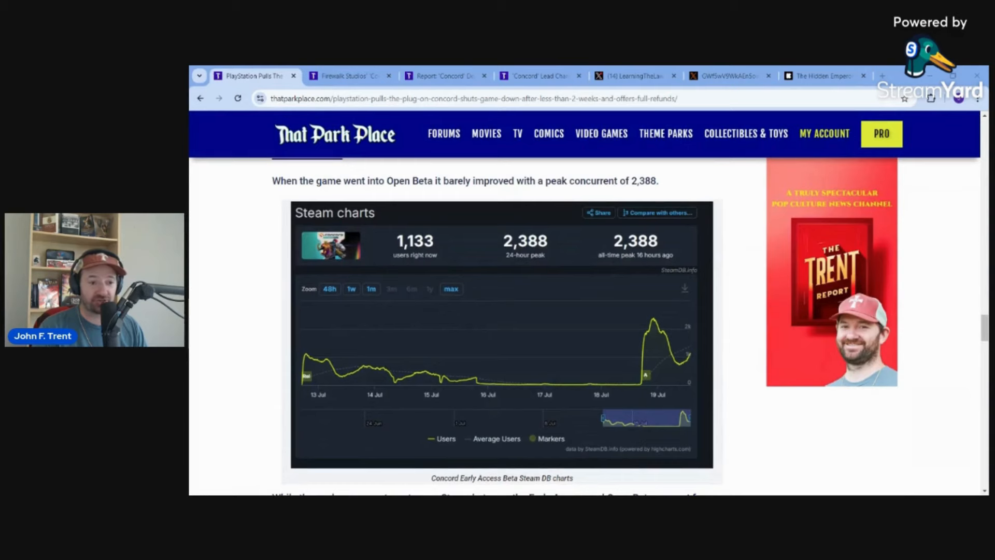
scroll("down", 3)
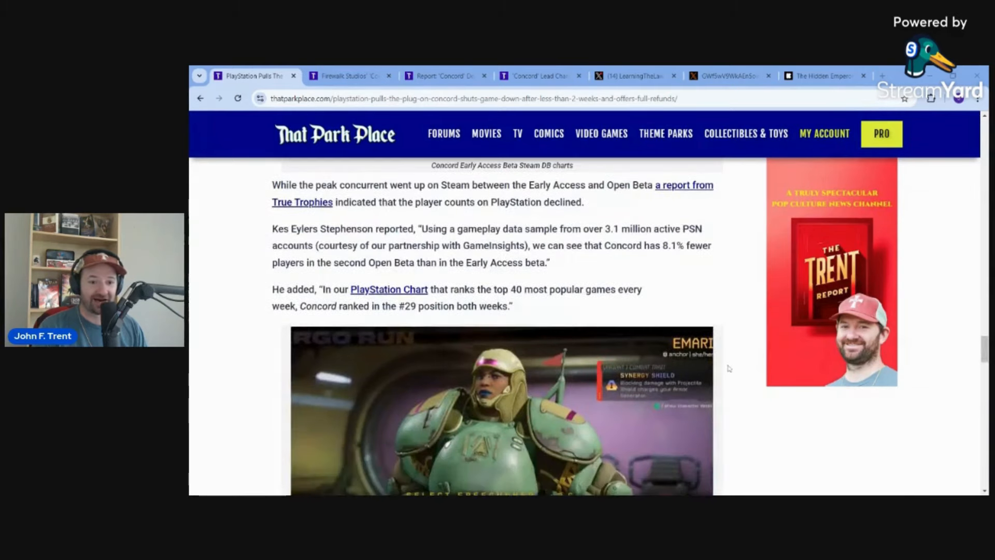
Step: Scroll to the 697-player launch Steam chart and PSNProfiles' 1,303 PlayStation owners
scroll("down", 3)
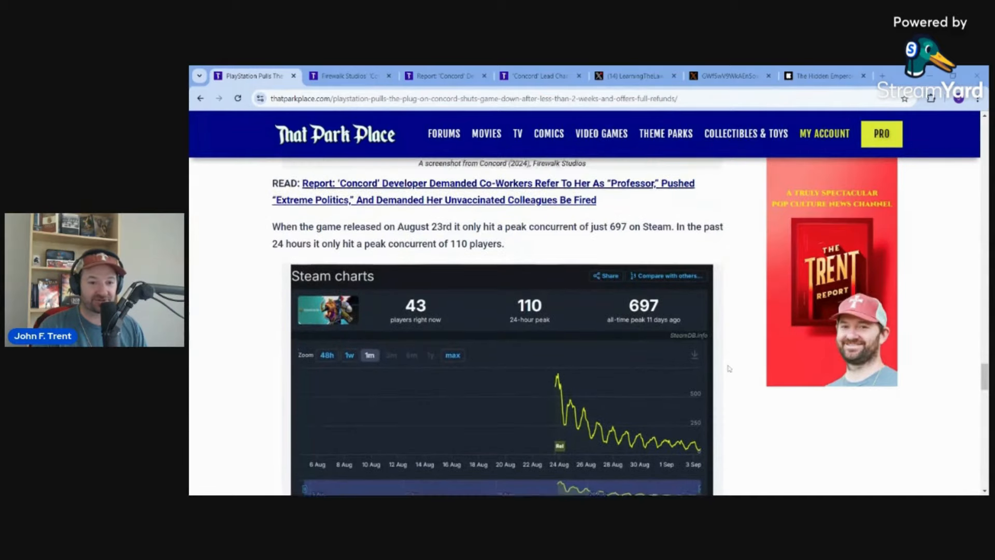
scroll("down", 3)
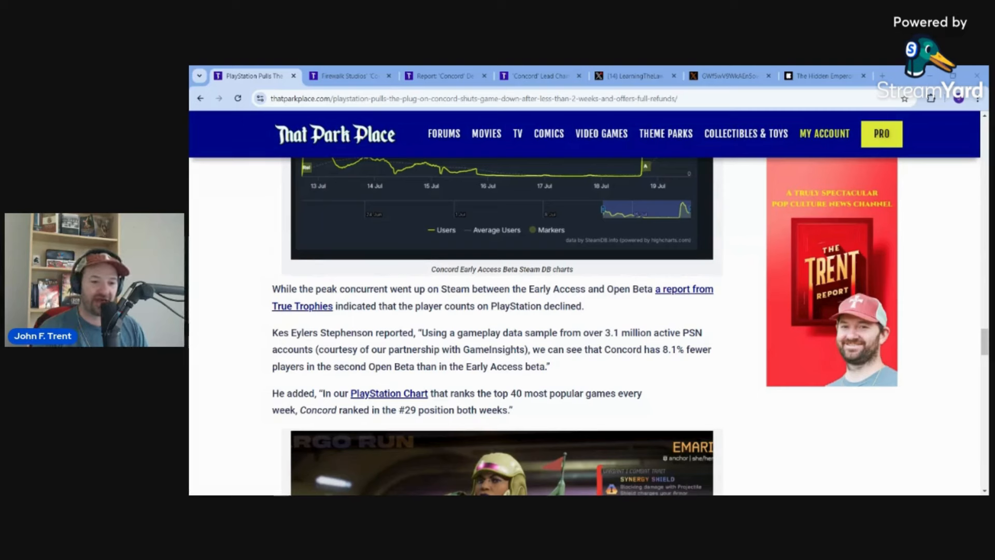
mouse_move(752, 376)
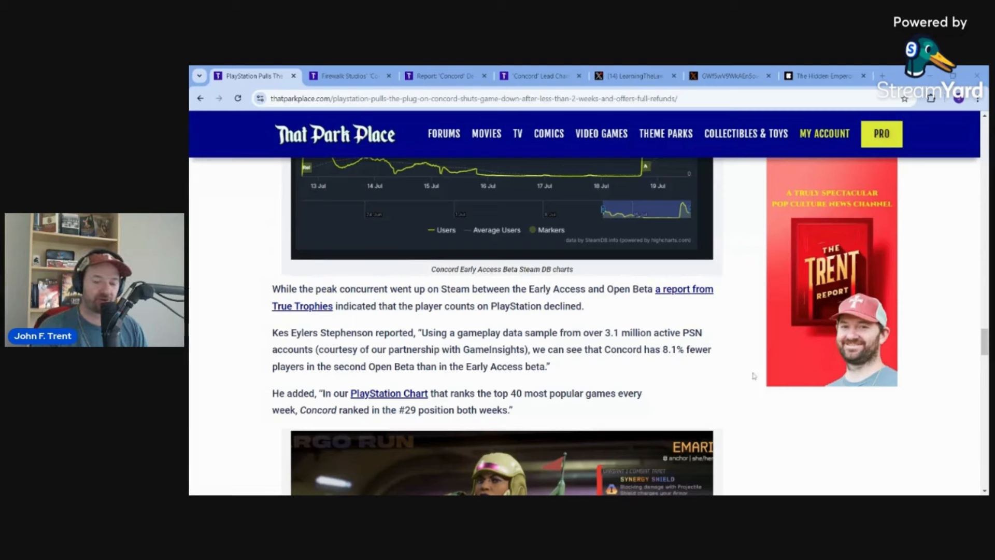
mouse_move(751, 375)
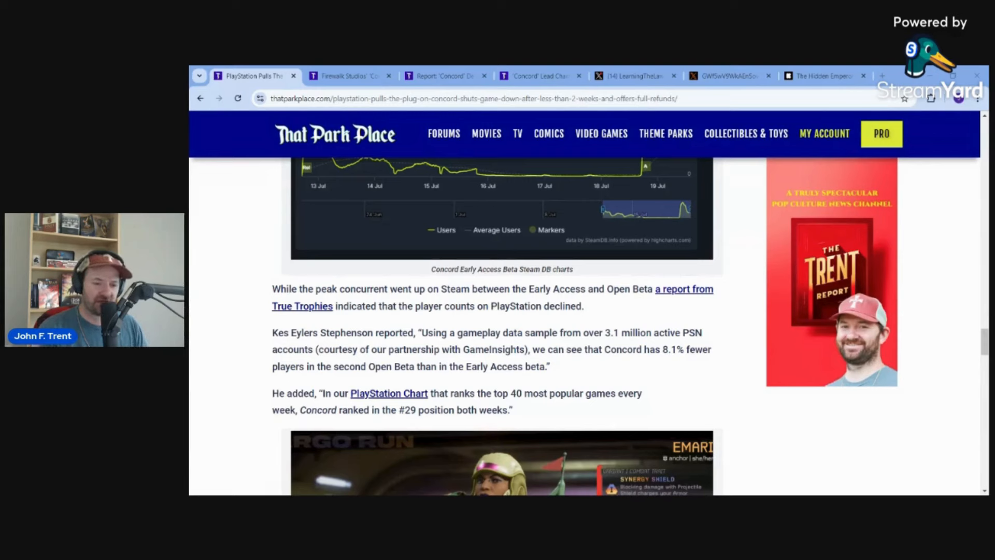
scroll("down", 3)
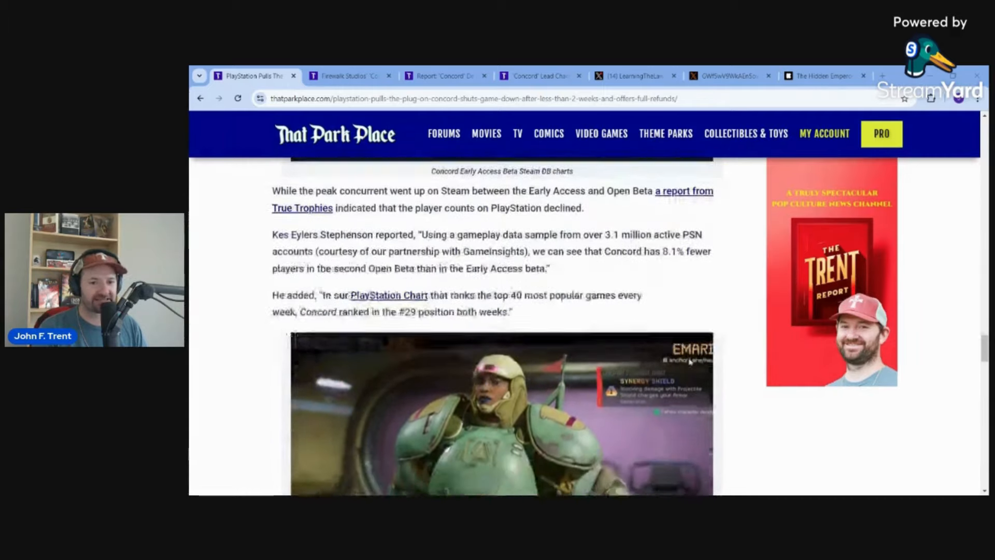
scroll("down", 3)
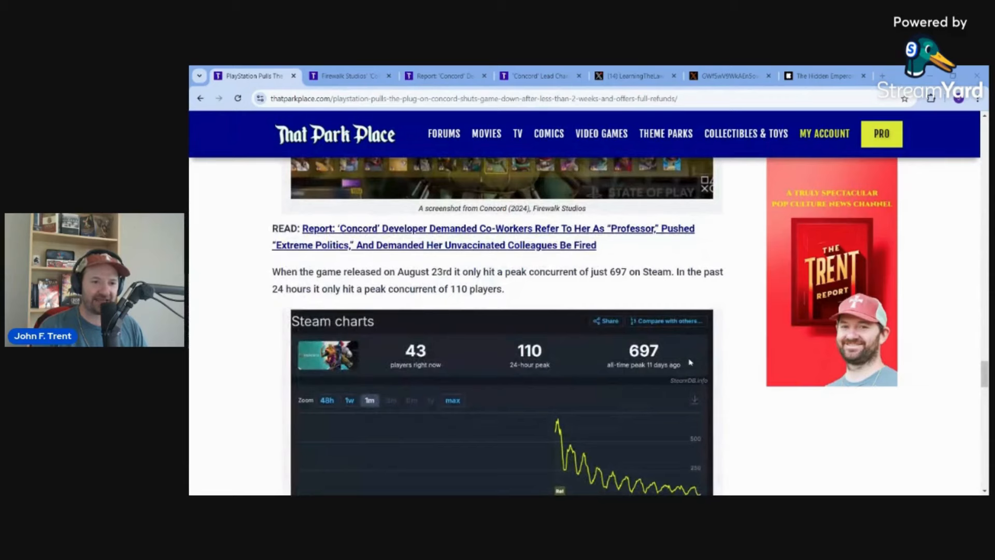
scroll("down", 3)
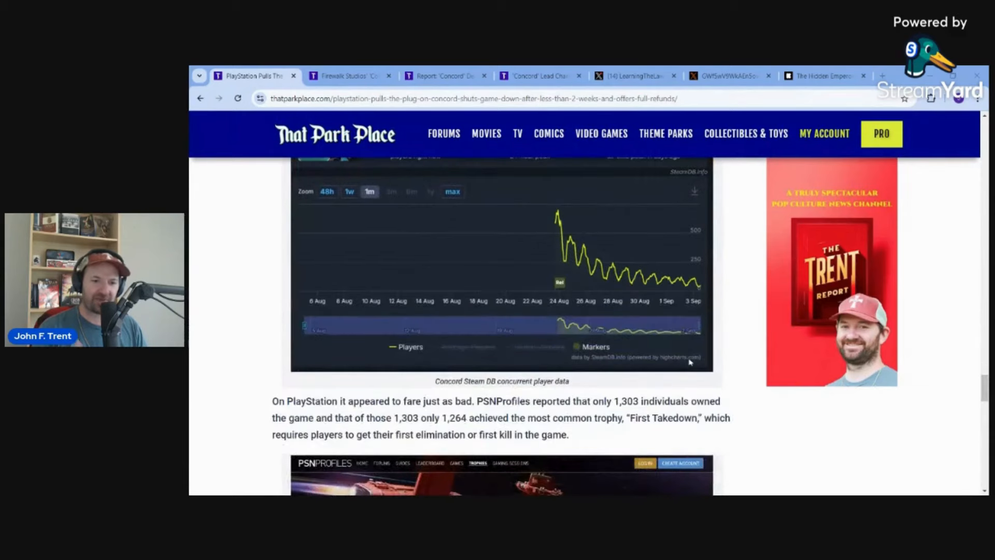
Step: Read to the article's end through True Trophies' 147th-then-180th rankings, then revisit the refund paragraph
scroll("down", 3)
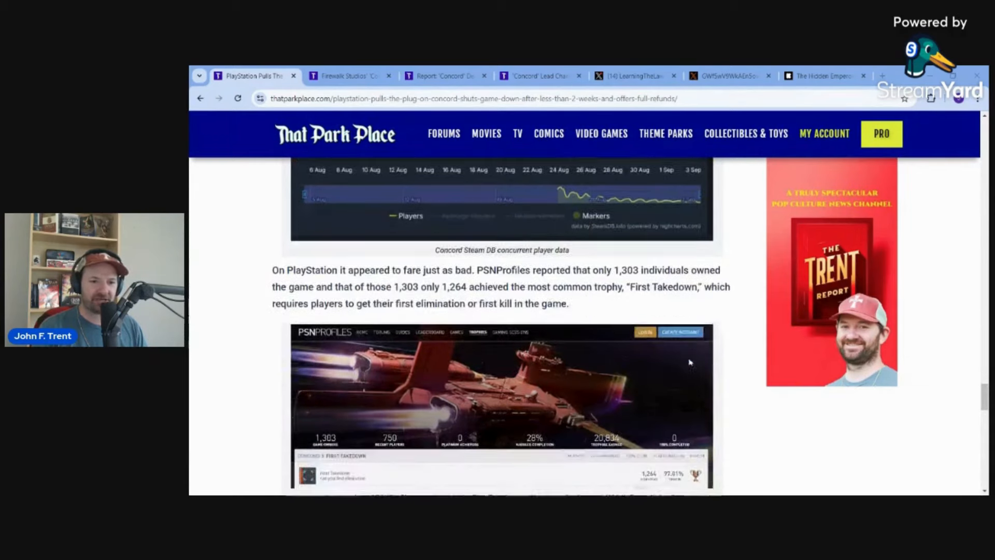
scroll("down", 3)
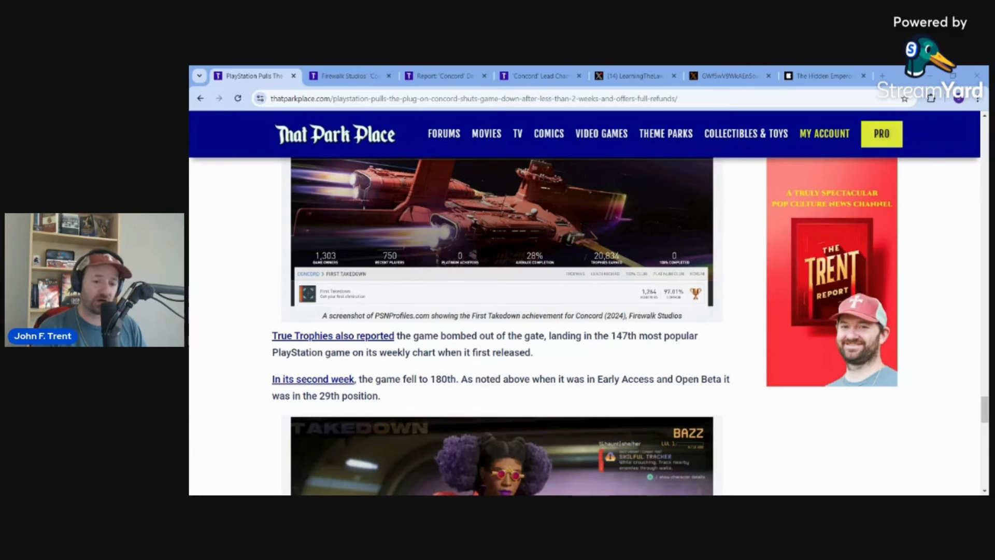
scroll("up", 3)
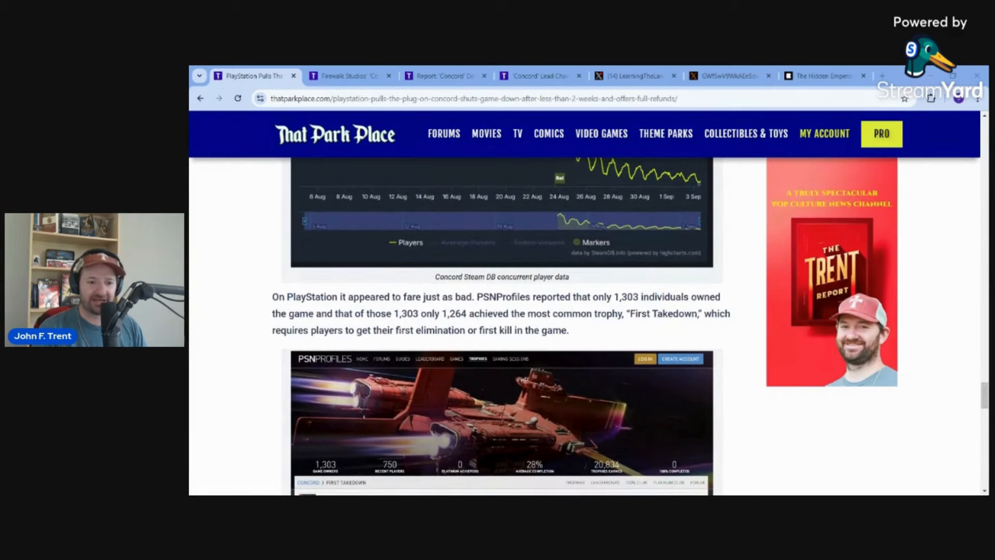
scroll("down", 3)
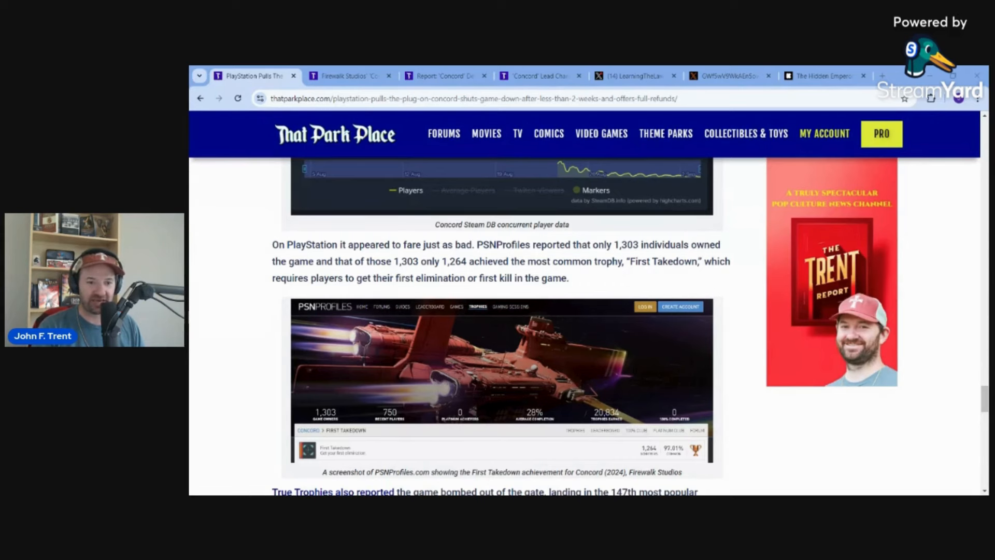
scroll("down", 3)
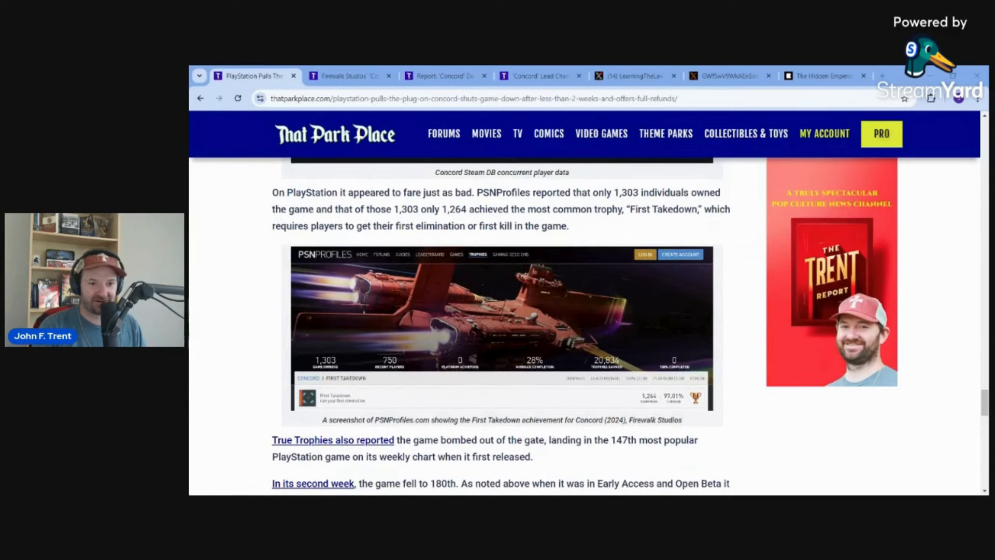
scroll("down", 3)
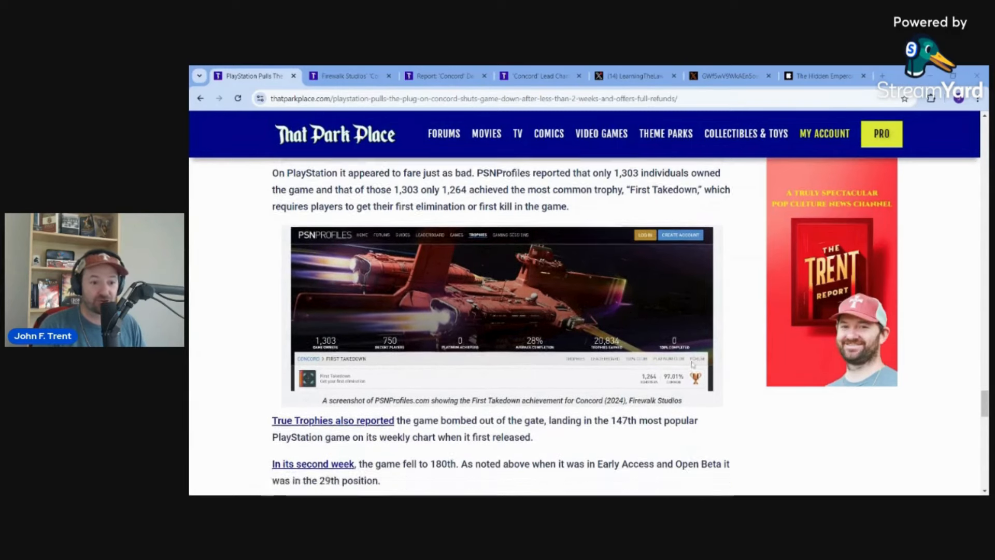
scroll("down", 3)
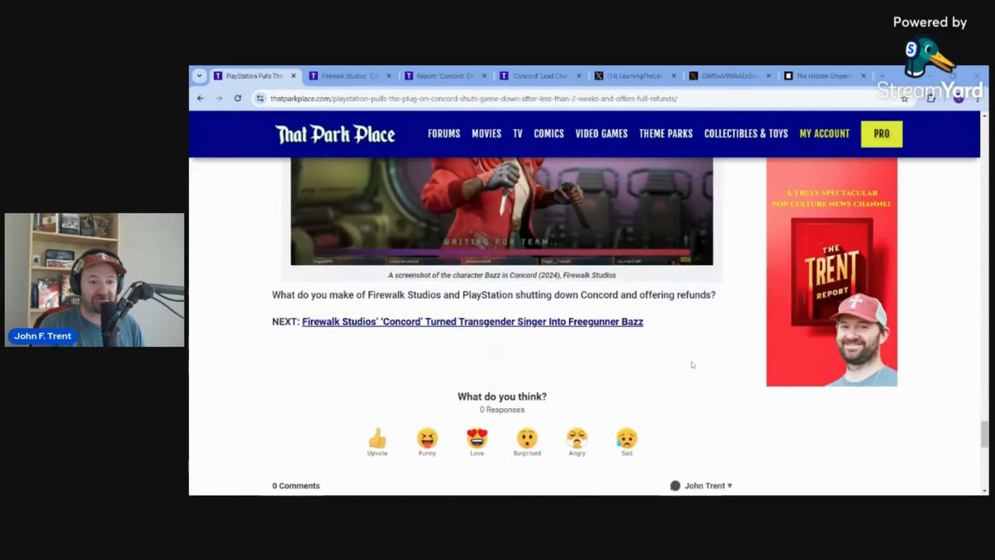
scroll("up", 3)
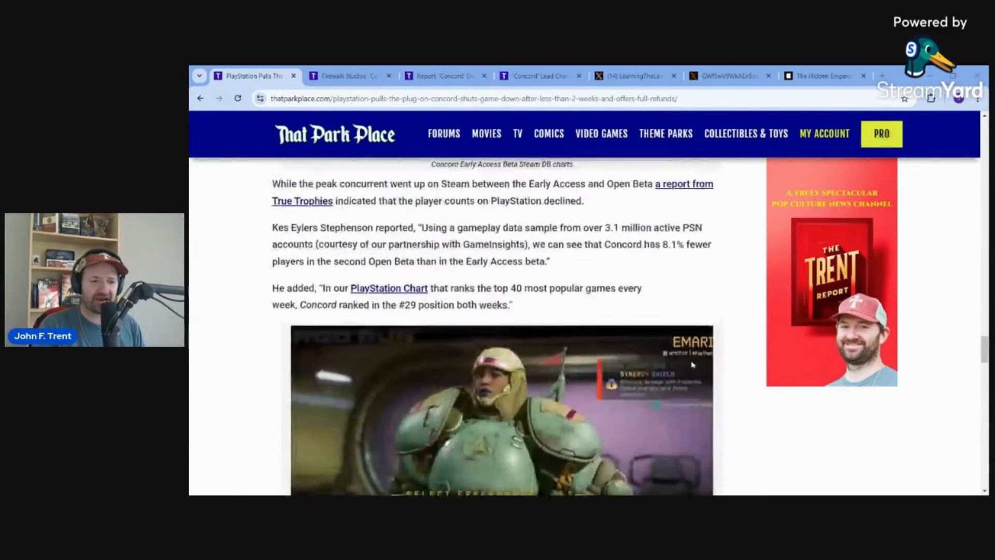
scroll("down", 3)
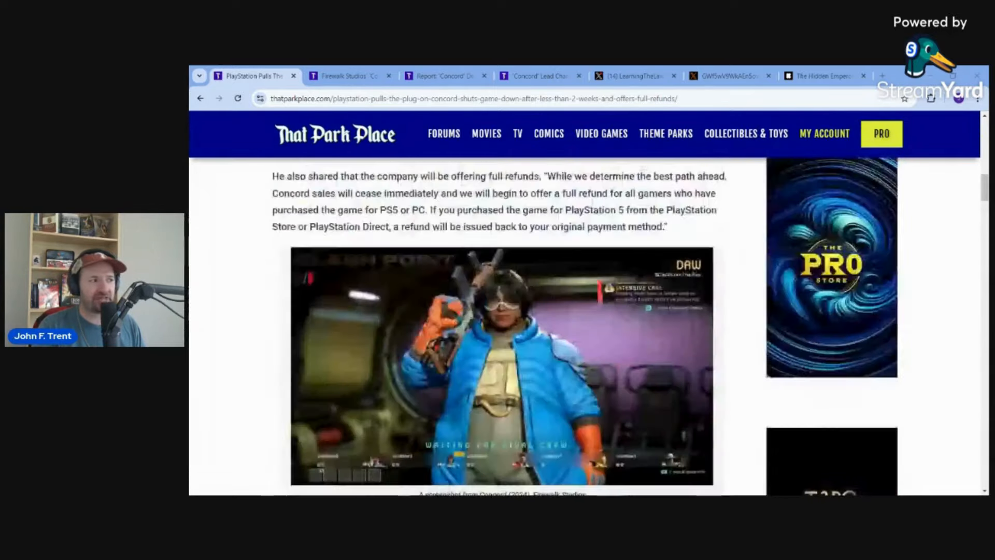
left_click(349, 75)
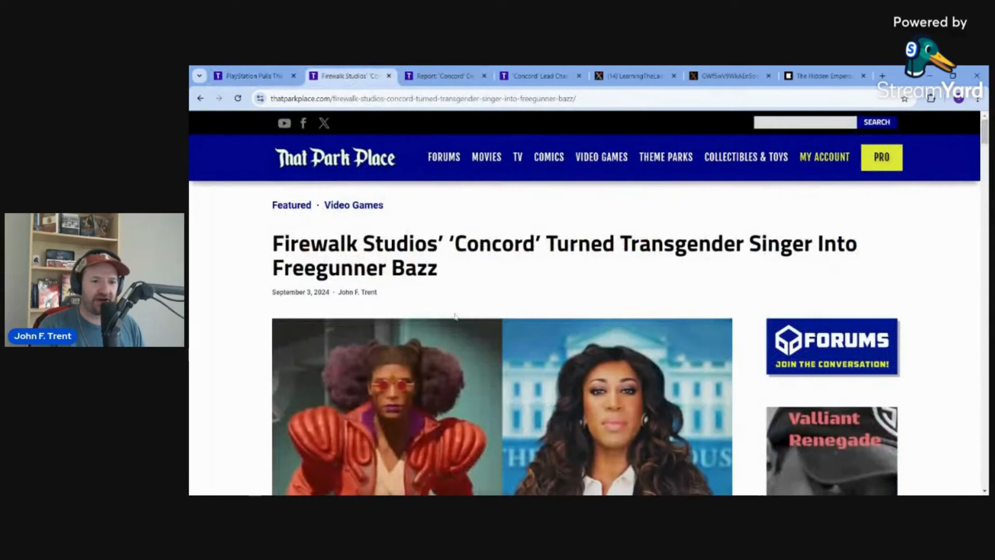
mouse_move(681, 312)
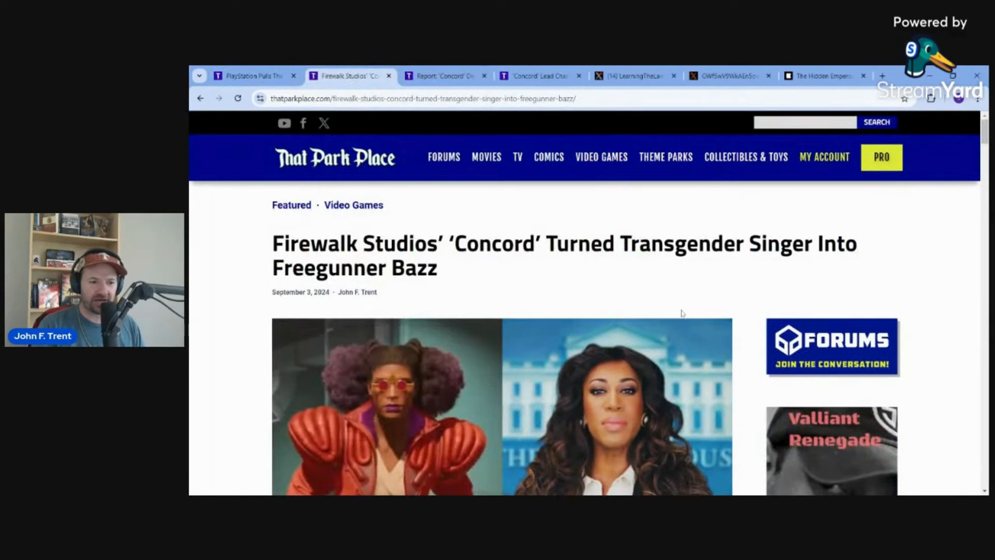
scroll("down", 3)
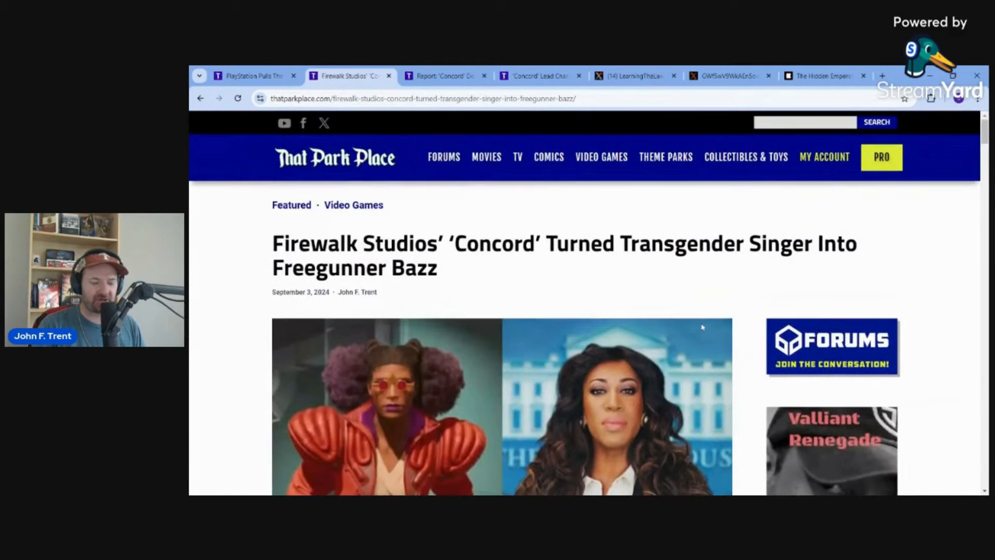
scroll("down", 3)
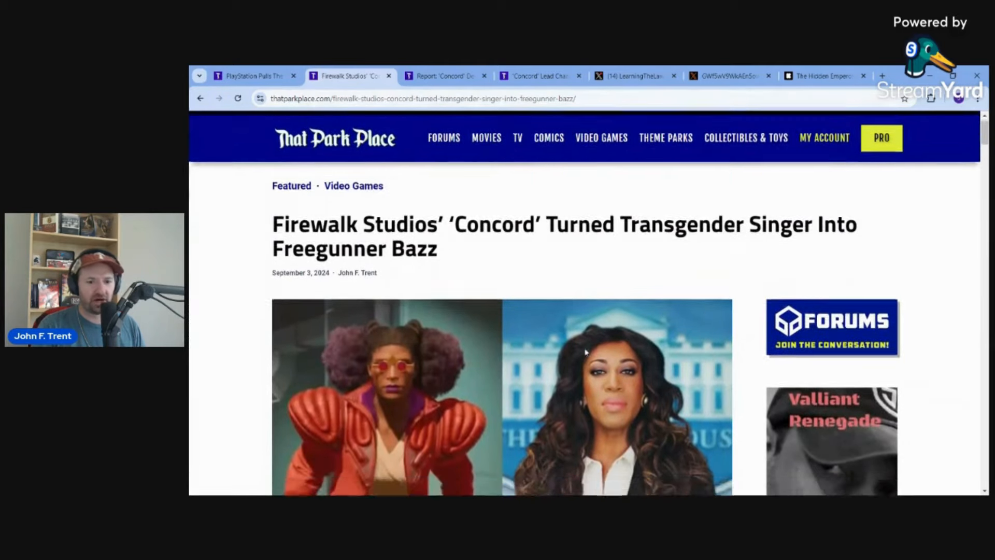
scroll("down", 3)
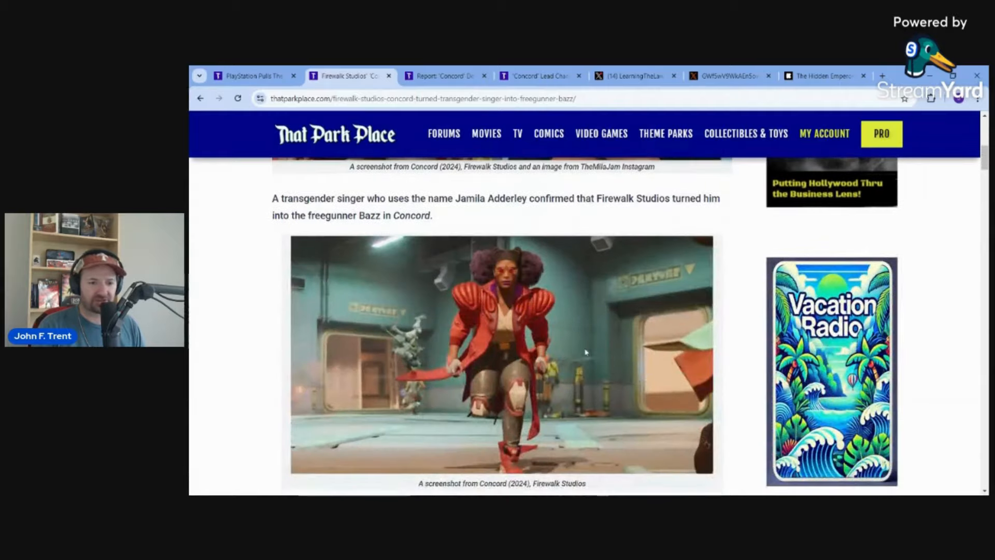
scroll("down", 3)
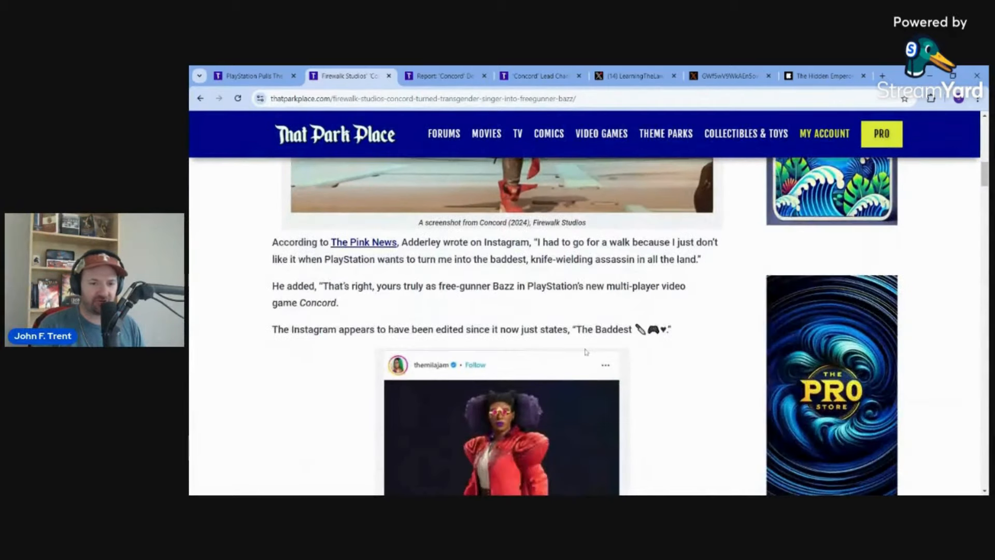
scroll("down", 3)
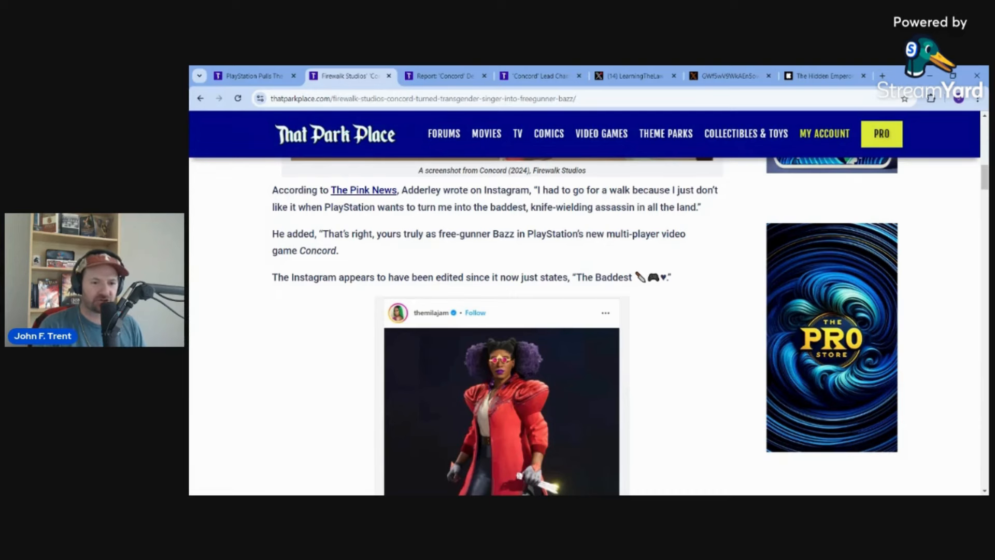
scroll("down", 3)
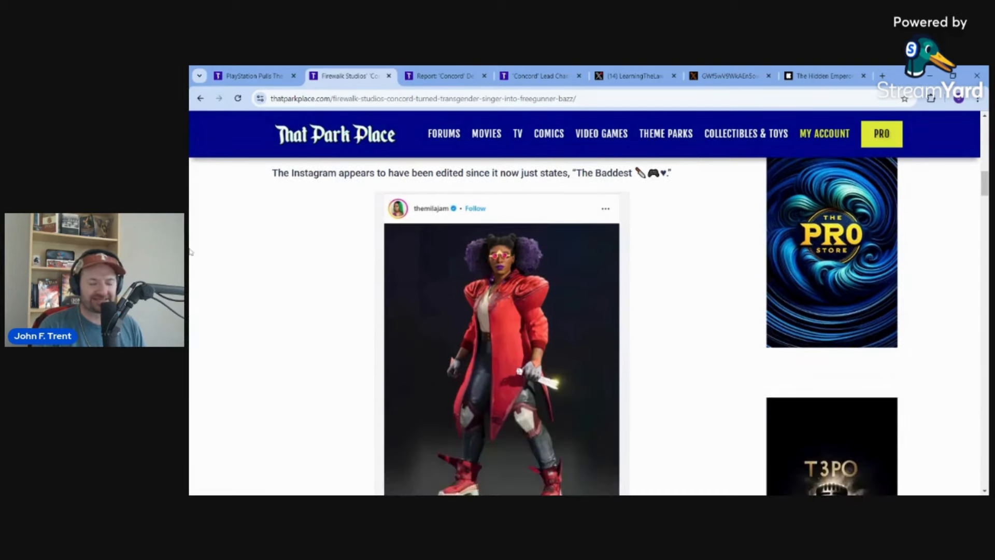
scroll("up", 3)
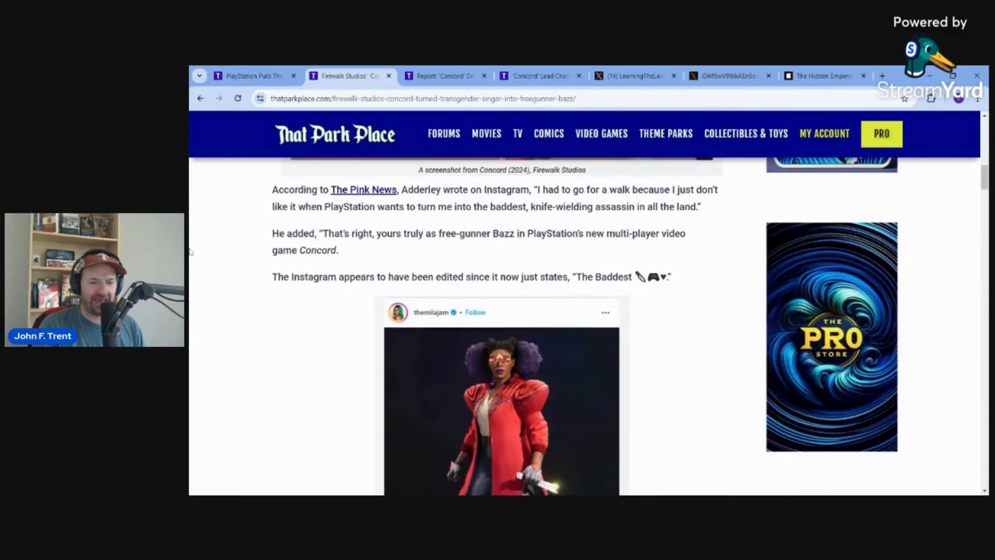
scroll("down", 3)
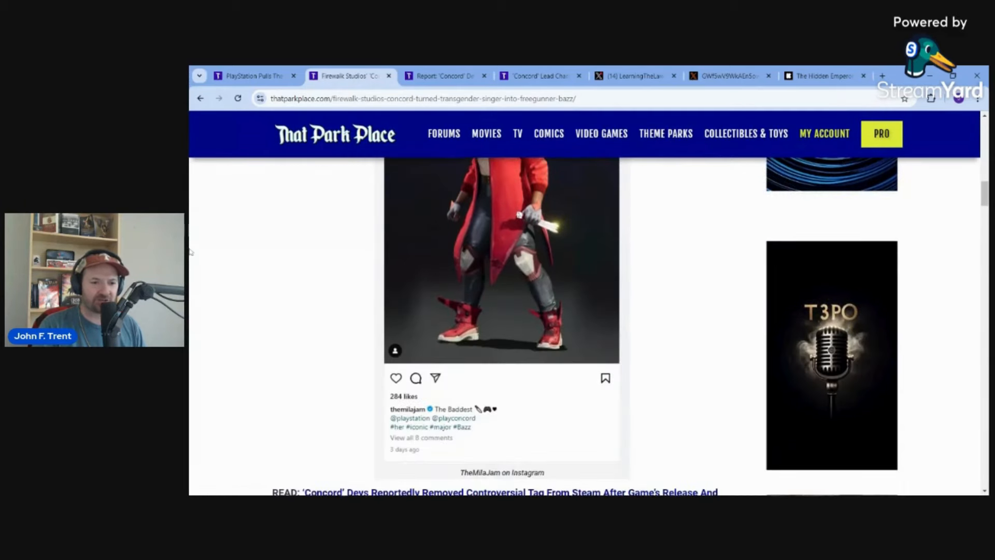
mouse_move(970, 432)
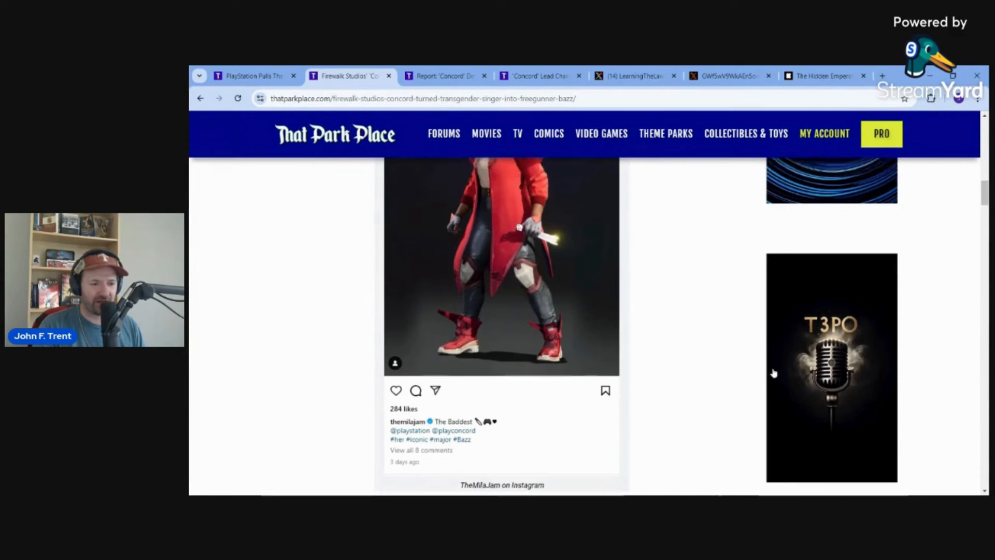
scroll("down", 3)
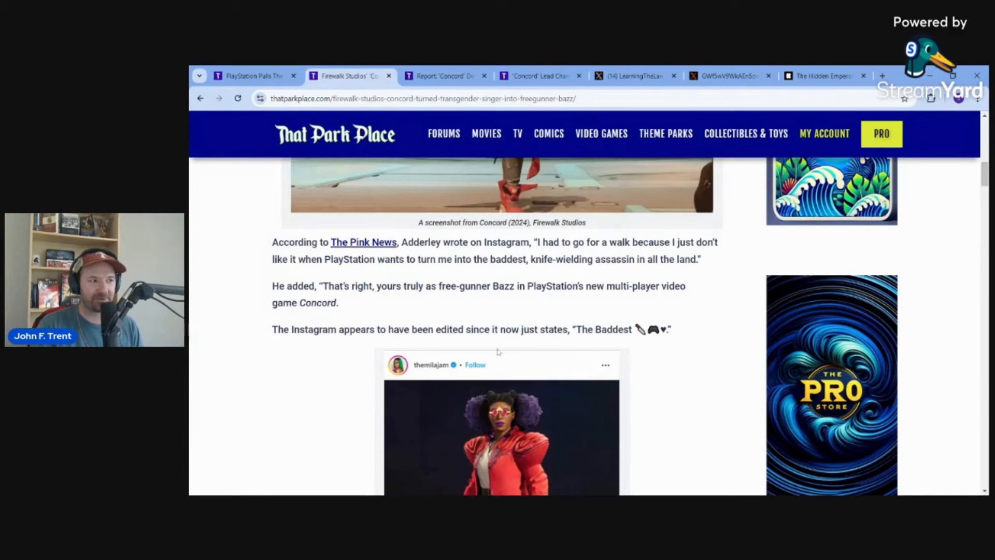
Step: Switch through the Concord developer report tab to the lead character designer white-privilege article
left_click(445, 76)
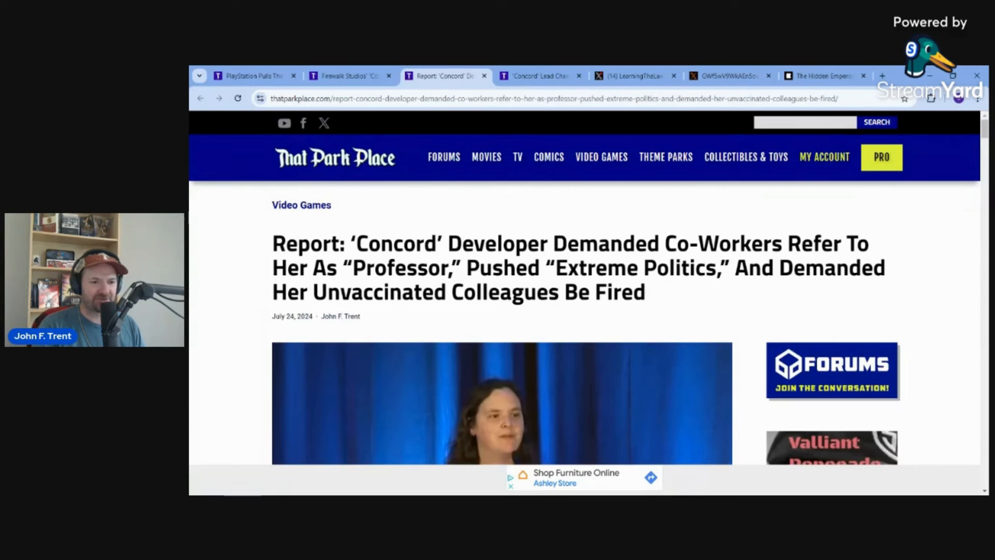
left_click(541, 76)
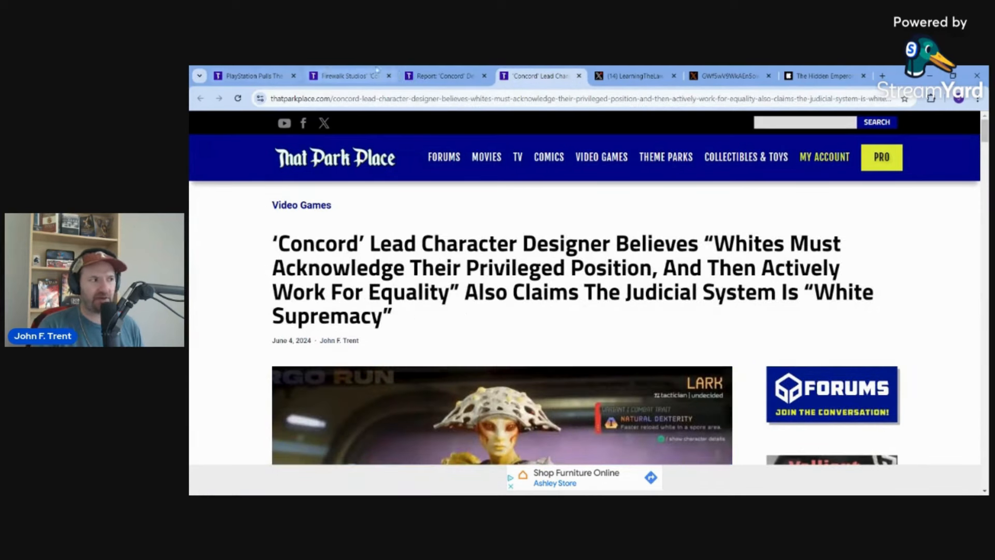
left_click(444, 76)
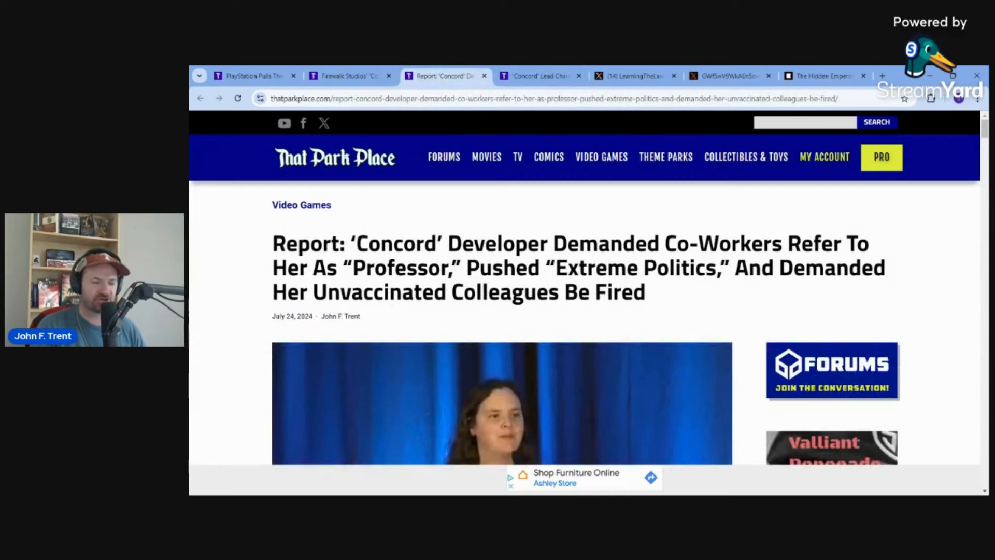
left_click(539, 76)
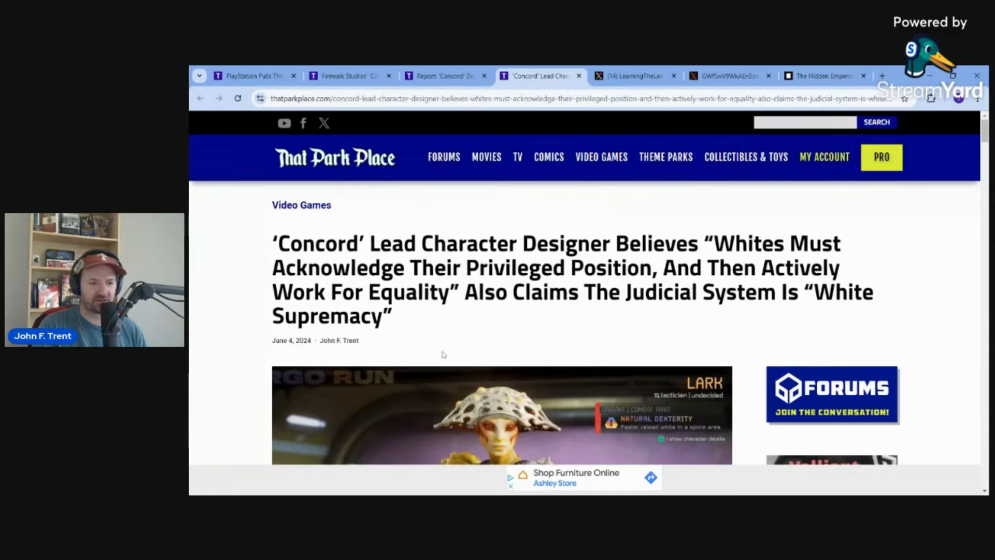
scroll("down", 3)
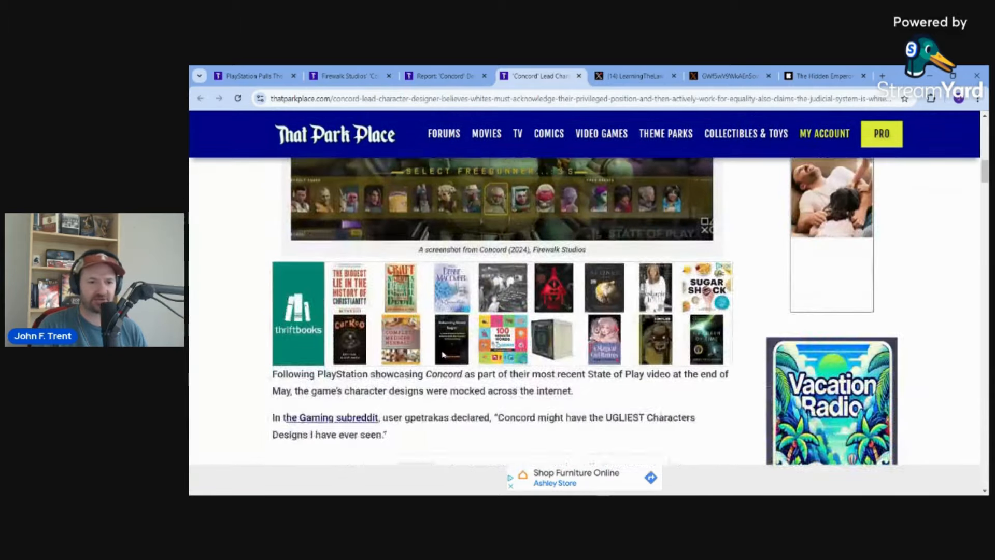
scroll("down", 3)
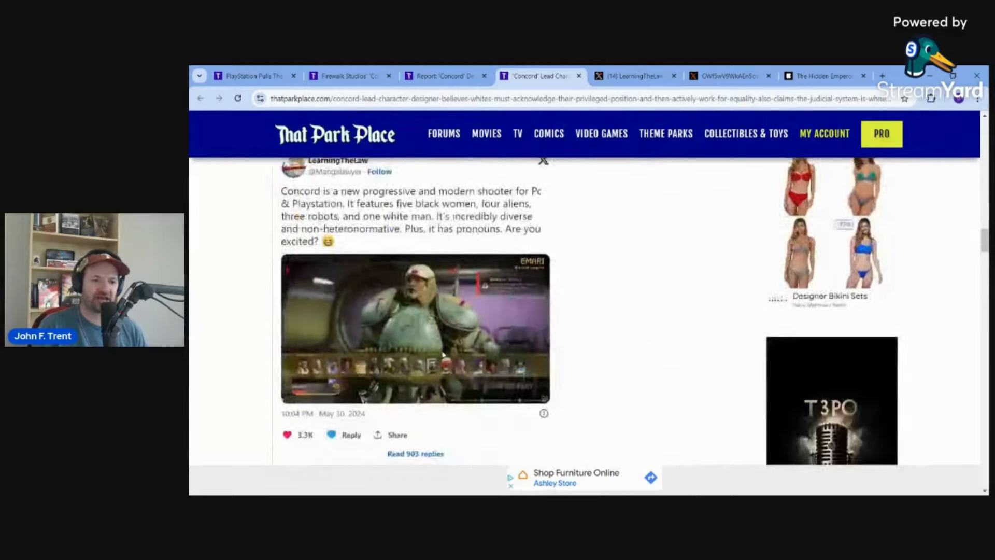
scroll("down", 3)
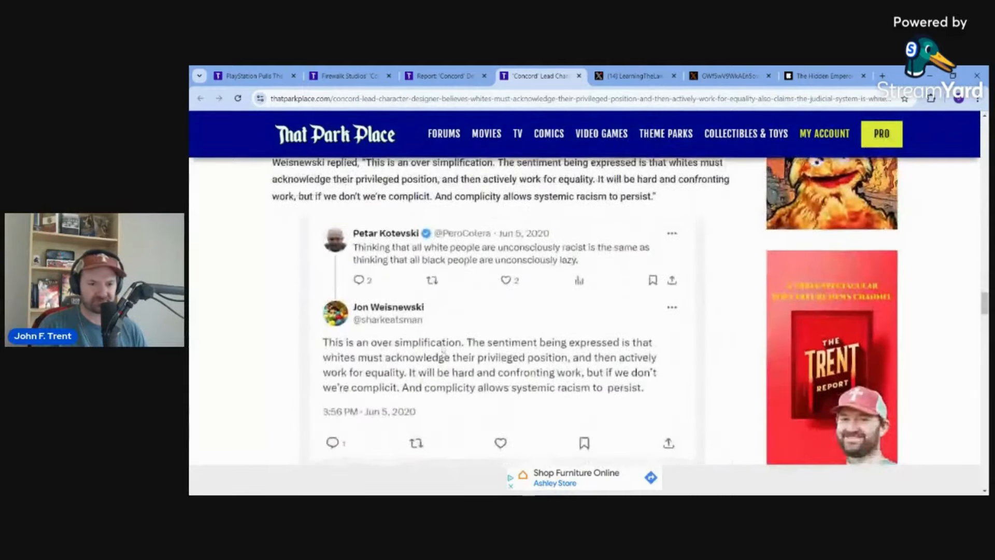
scroll("down", 3)
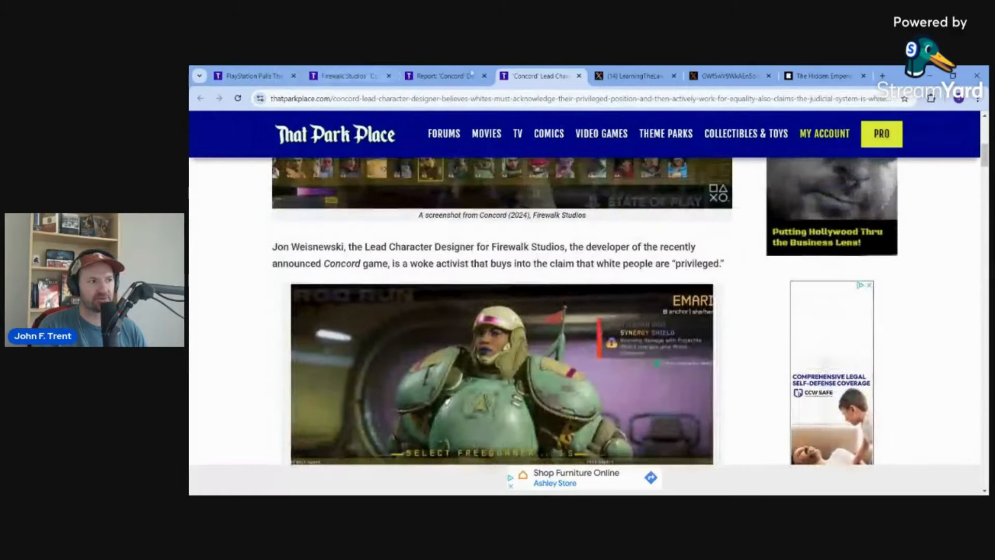
left_click(633, 75)
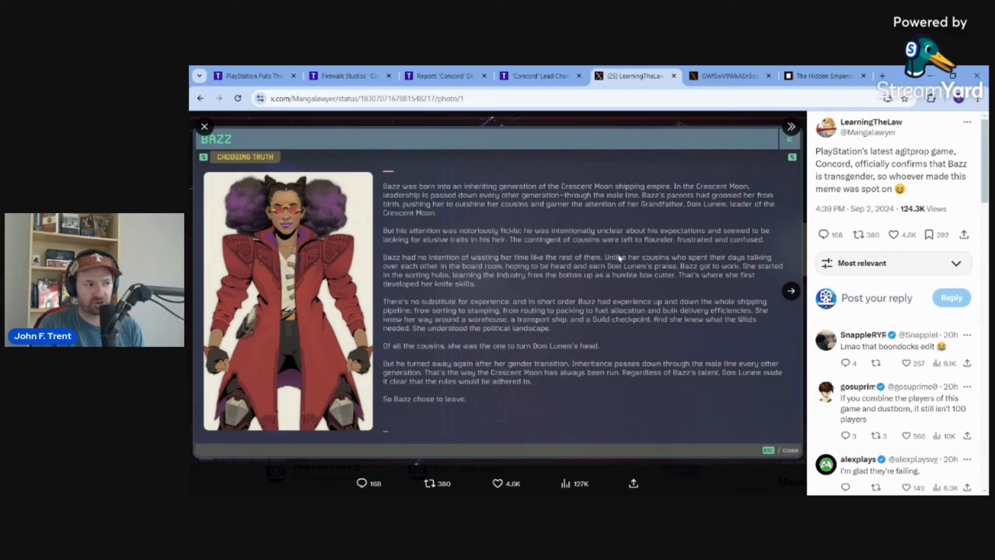
mouse_move(483, 384)
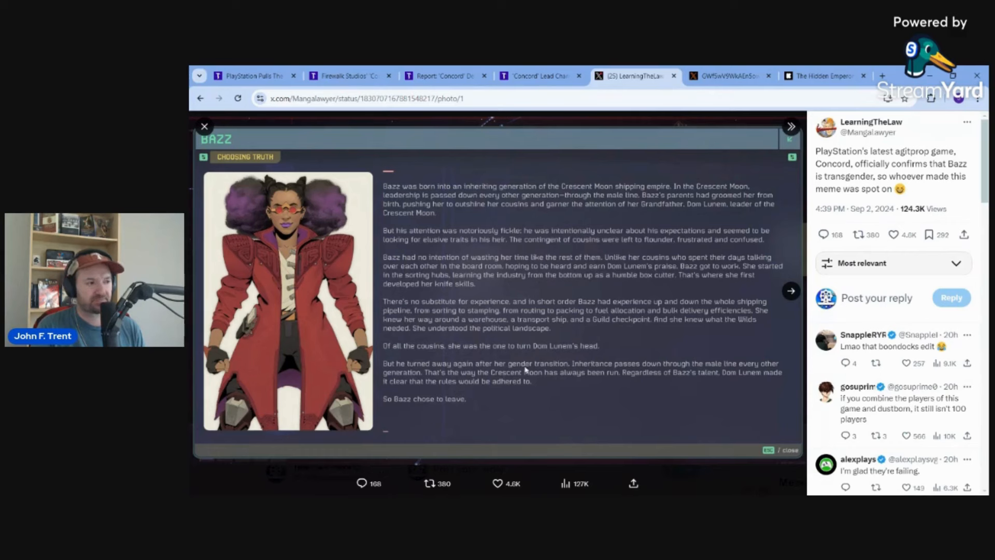
mouse_move(715, 248)
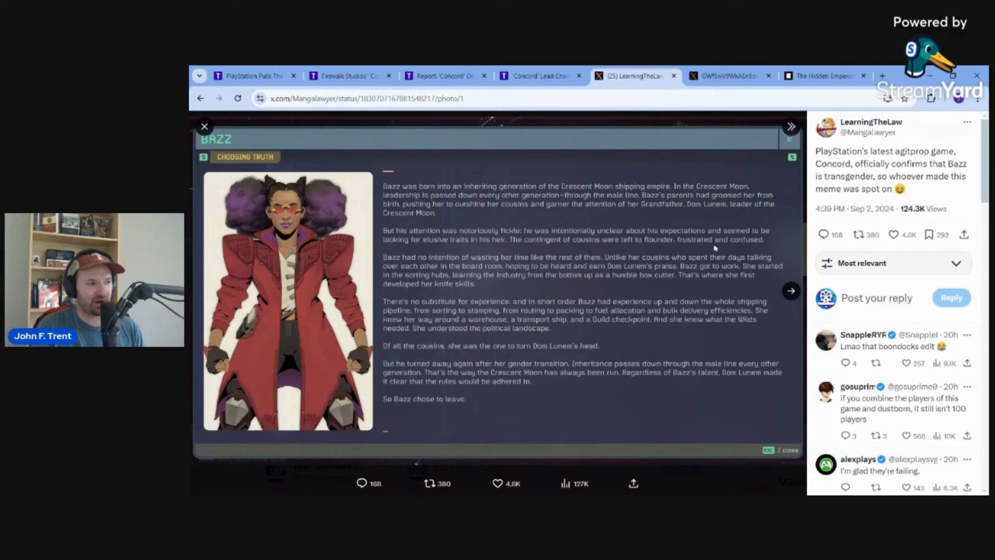
mouse_move(592, 324)
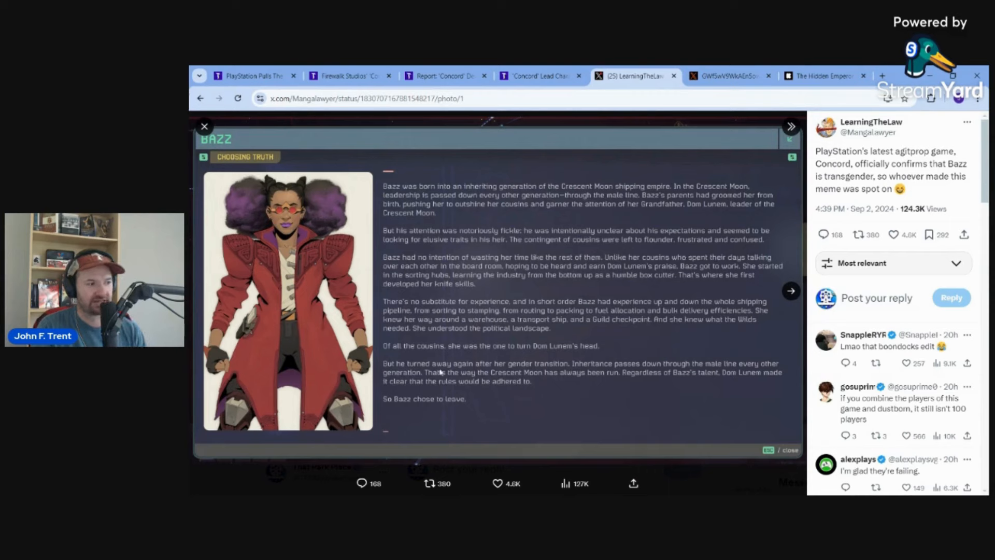
mouse_move(516, 382)
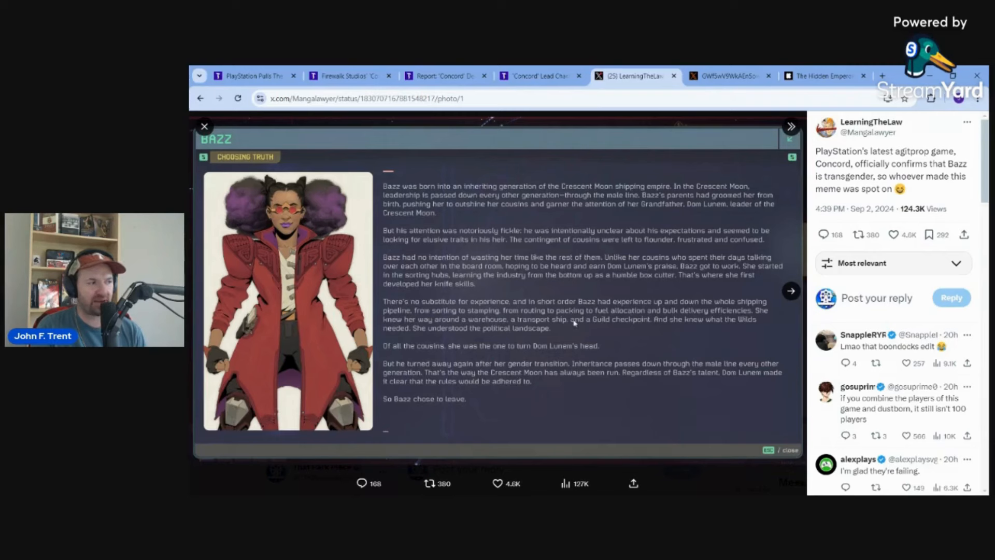
mouse_move(550, 403)
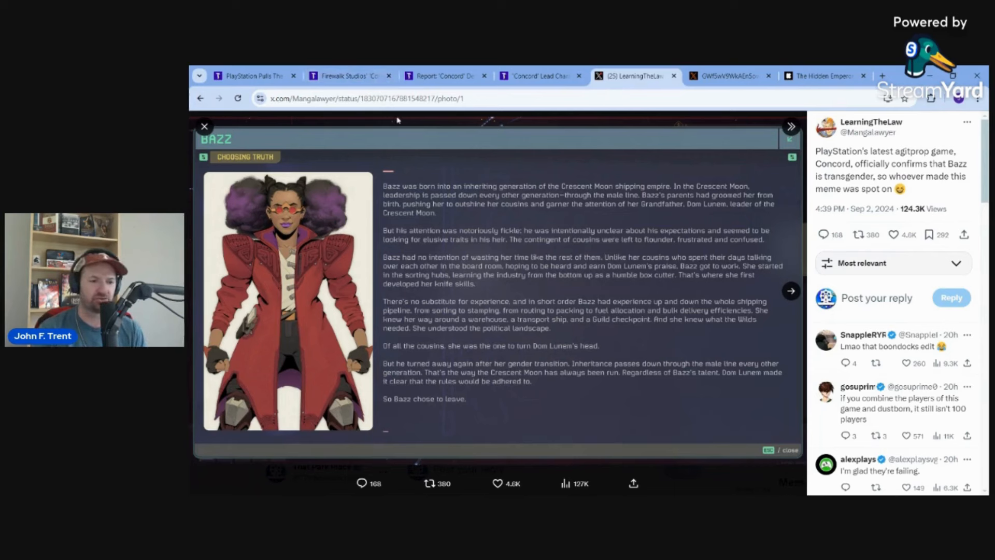
mouse_move(568, 289)
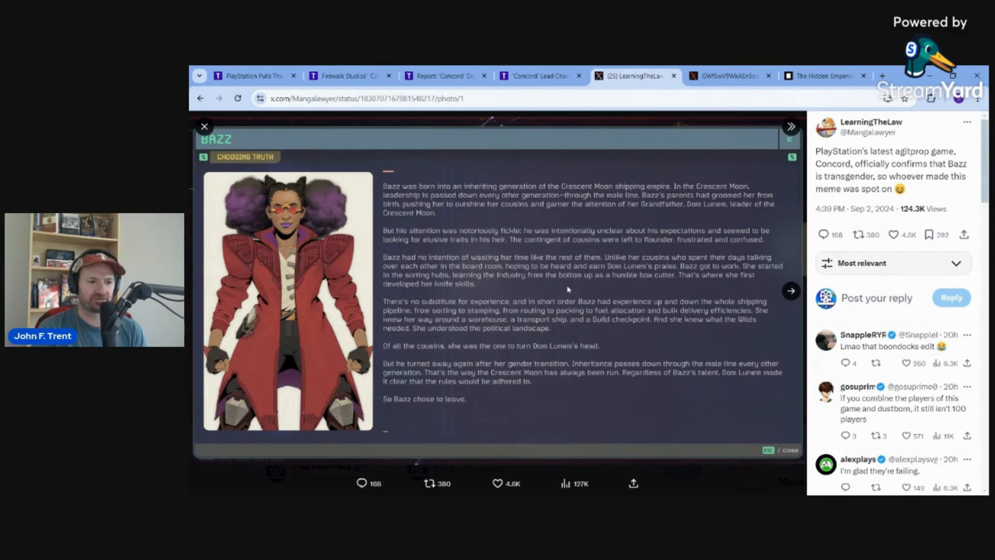
mouse_move(677, 356)
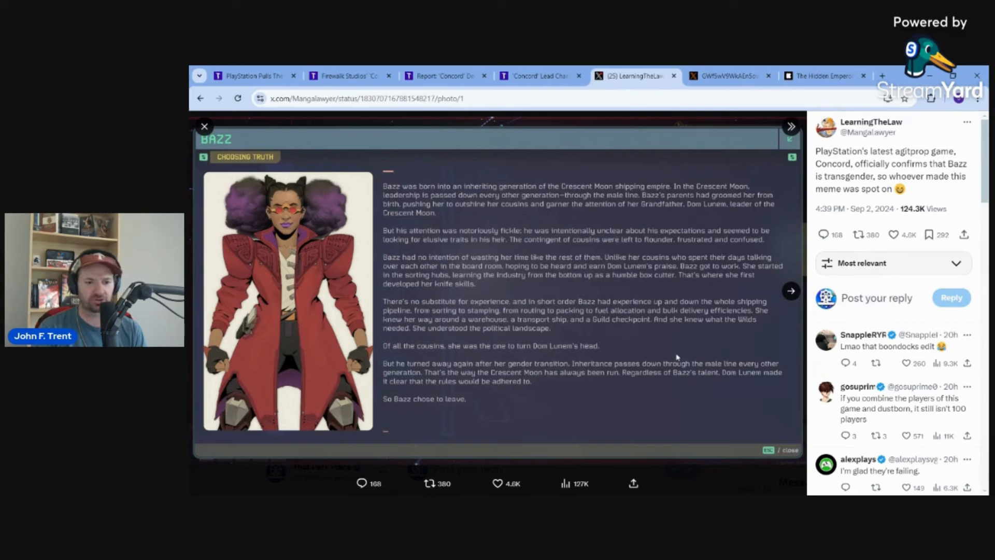